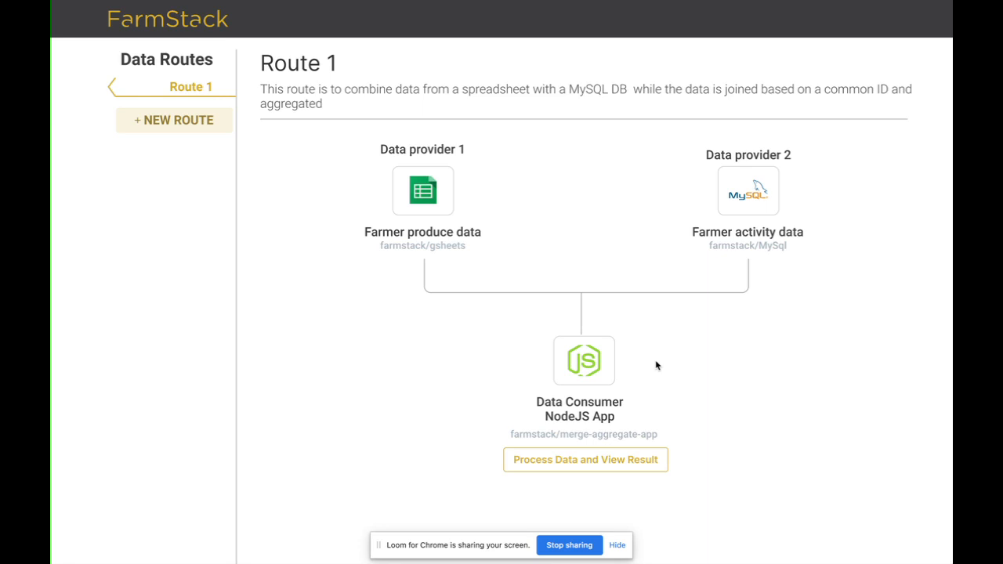
pyautogui.moveTo(561, 268)
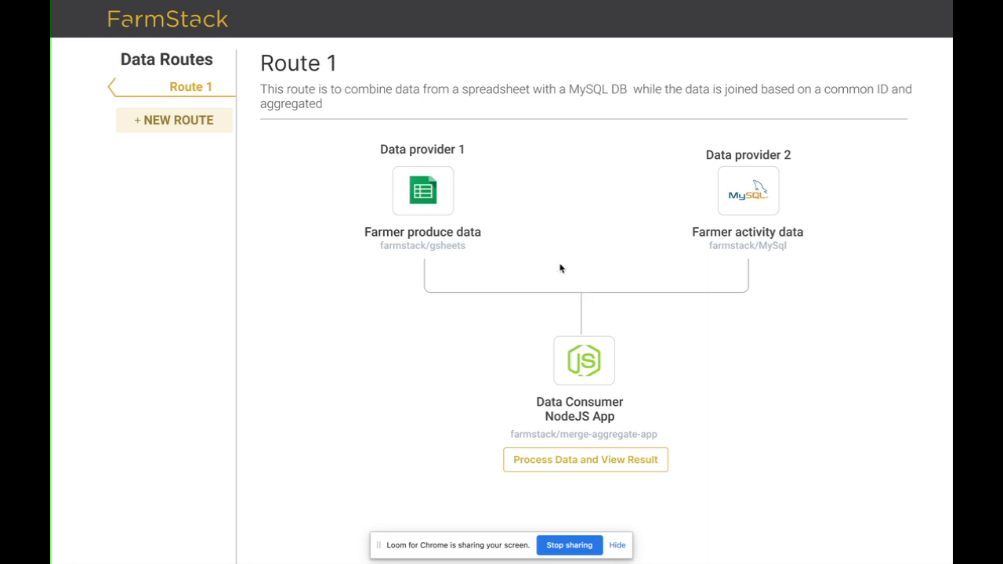
pyautogui.moveTo(470, 240)
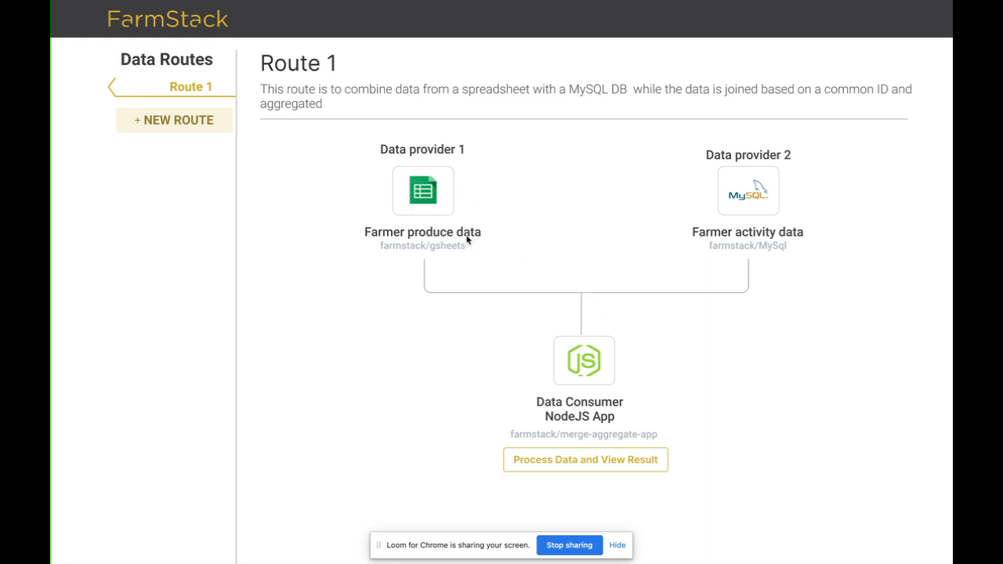
# Step: Open the Google Sheets wheat production spreadsheet behind Route 1's Farmer produce data provider
pyautogui.click(423, 192)
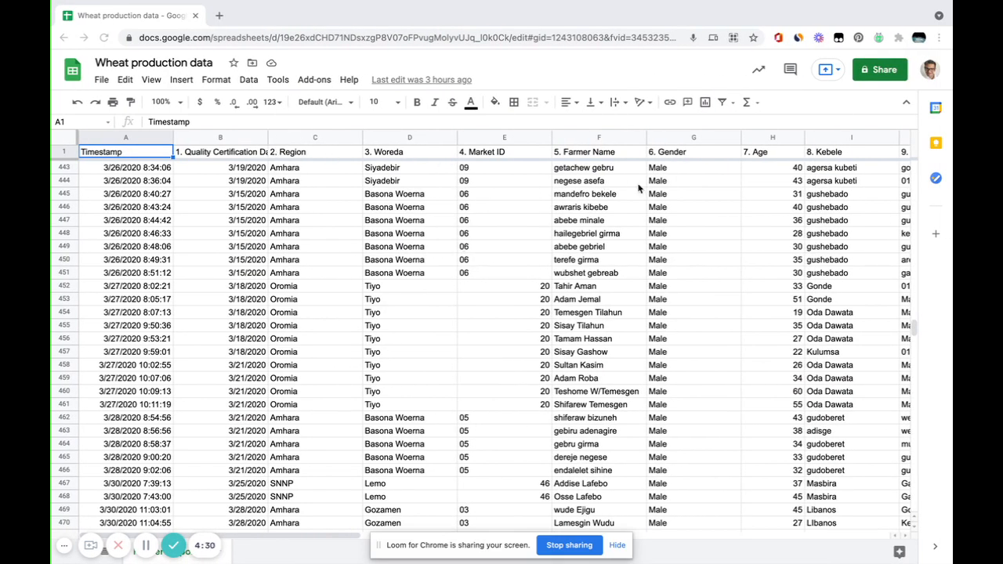
pyautogui.moveTo(593, 195)
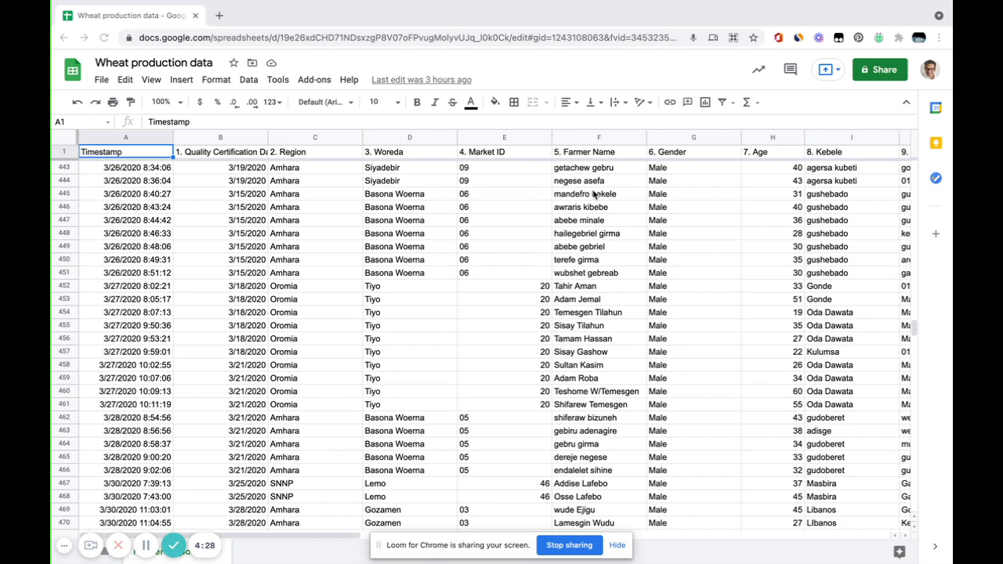
pyautogui.moveTo(606, 166)
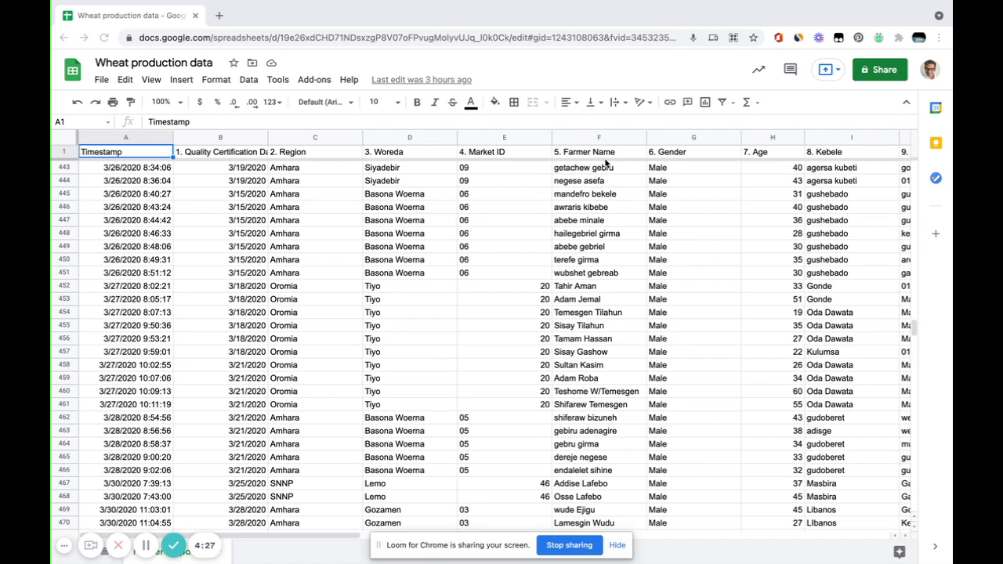
pyautogui.moveTo(617, 170)
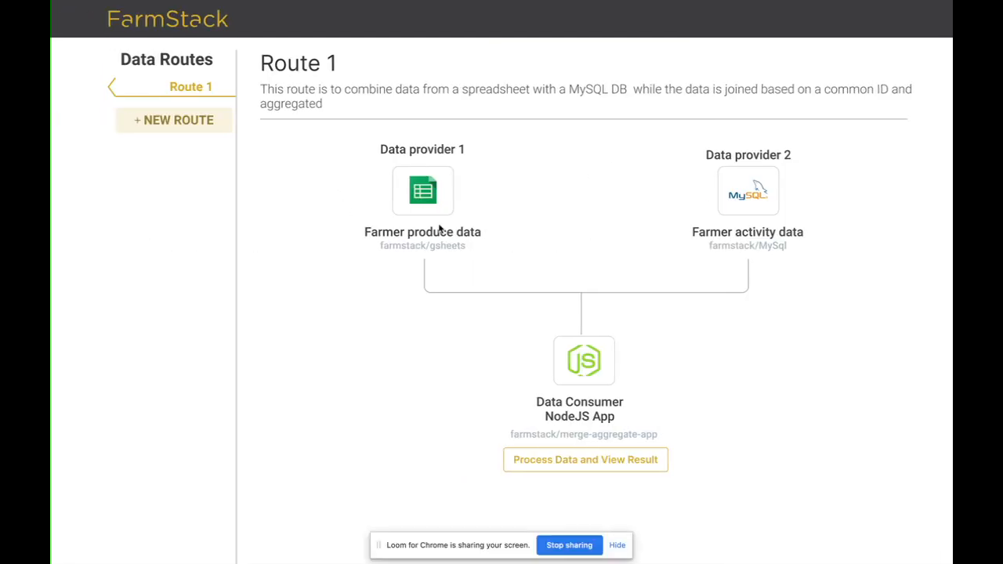
pyautogui.moveTo(454, 254)
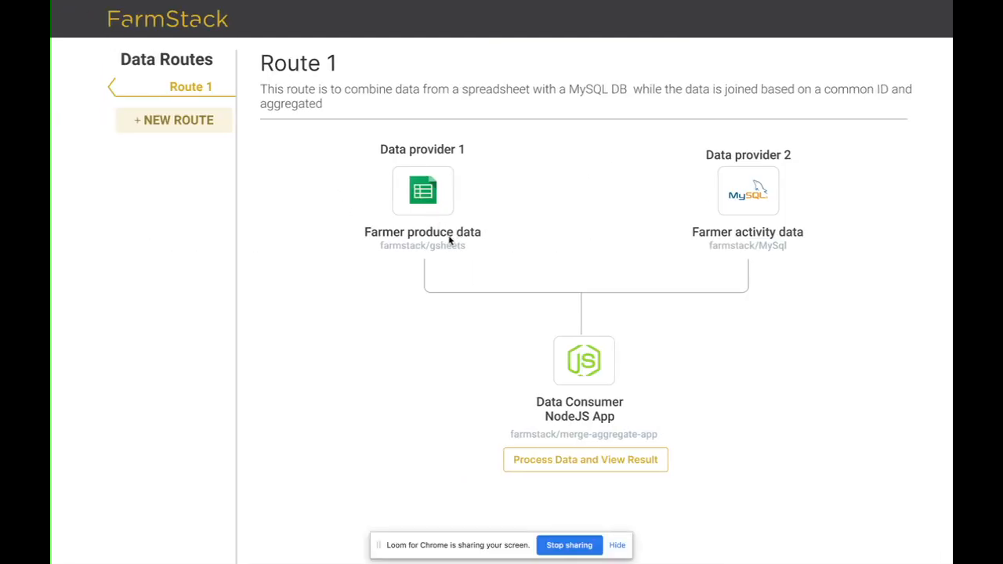
pyautogui.moveTo(737, 260)
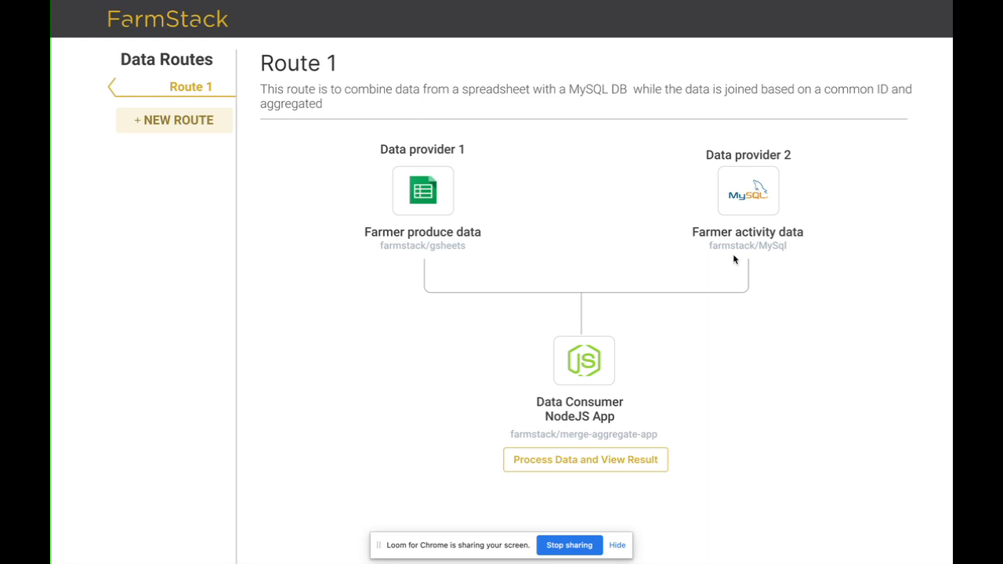
pyautogui.moveTo(565, 292)
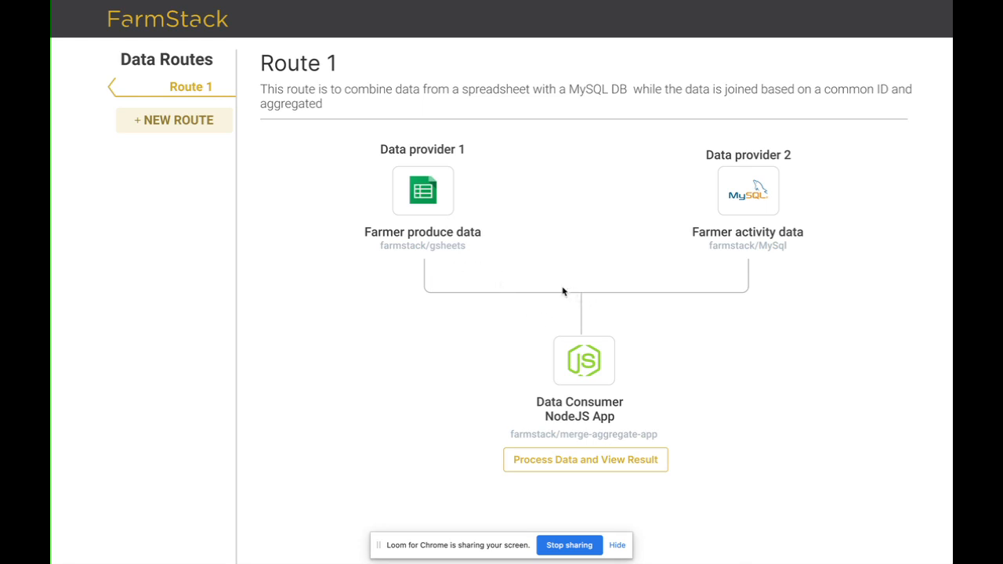
pyautogui.moveTo(602, 330)
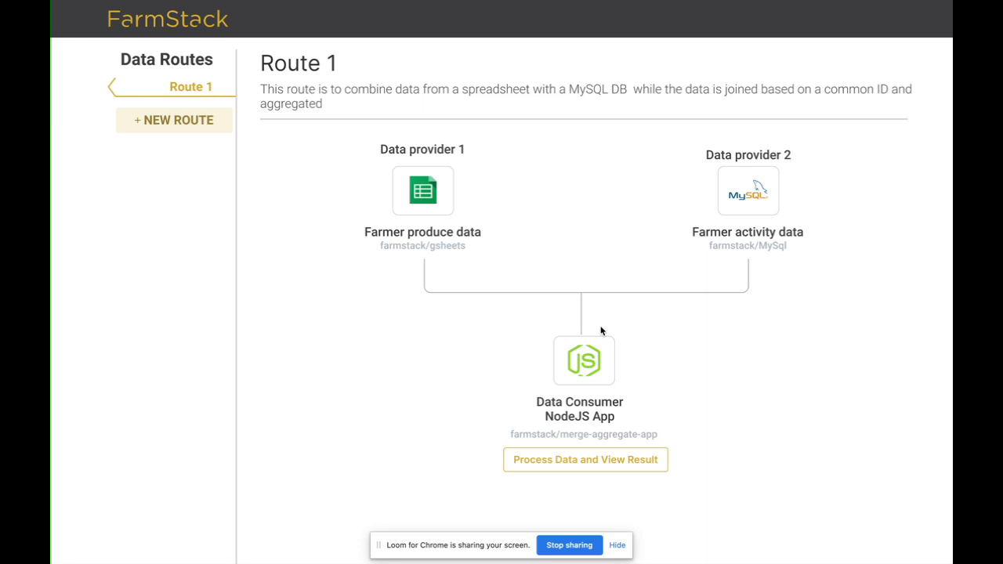
pyautogui.moveTo(420, 237)
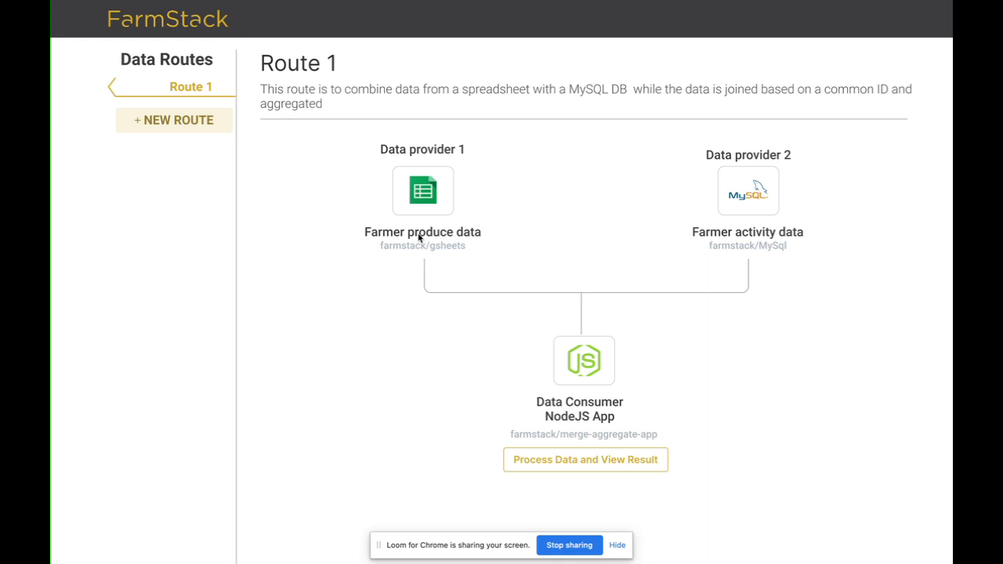
pyautogui.moveTo(526, 232)
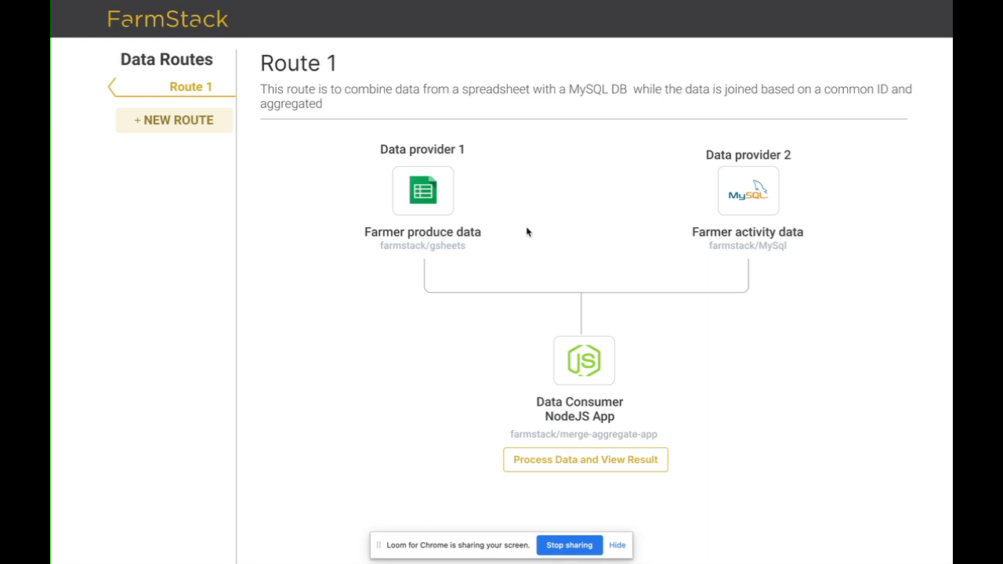
pyautogui.moveTo(443, 220)
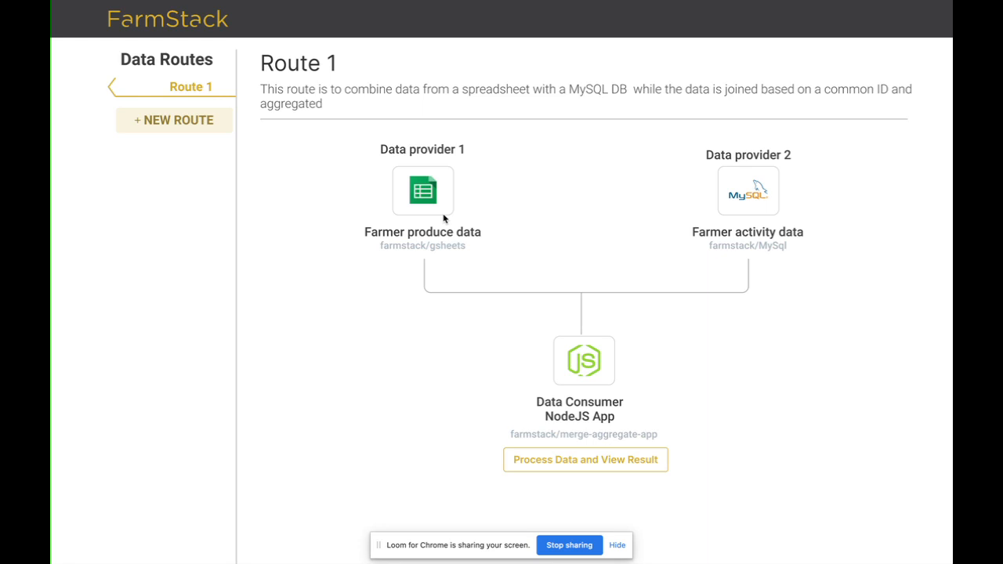
pyautogui.moveTo(548, 318)
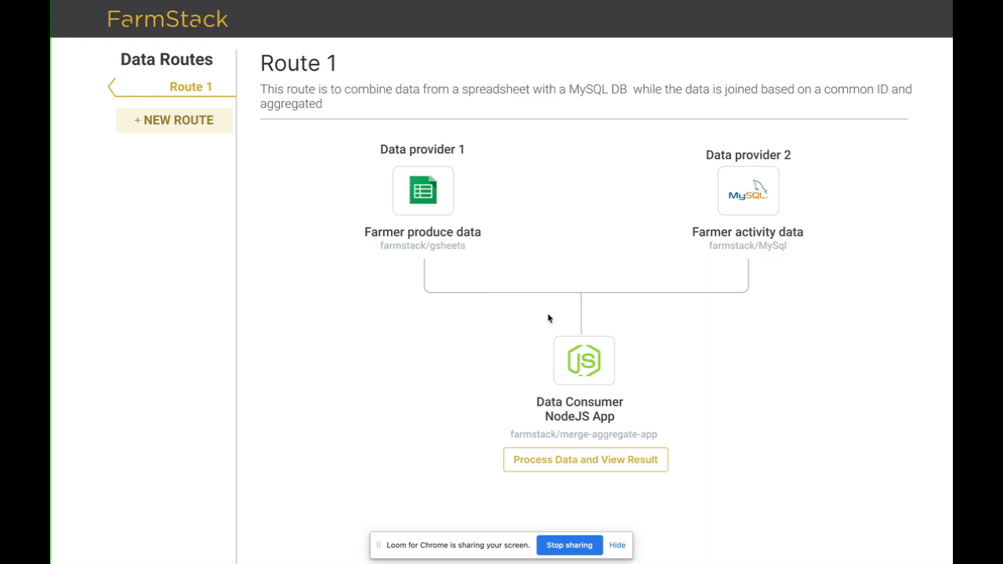
pyautogui.moveTo(548, 317)
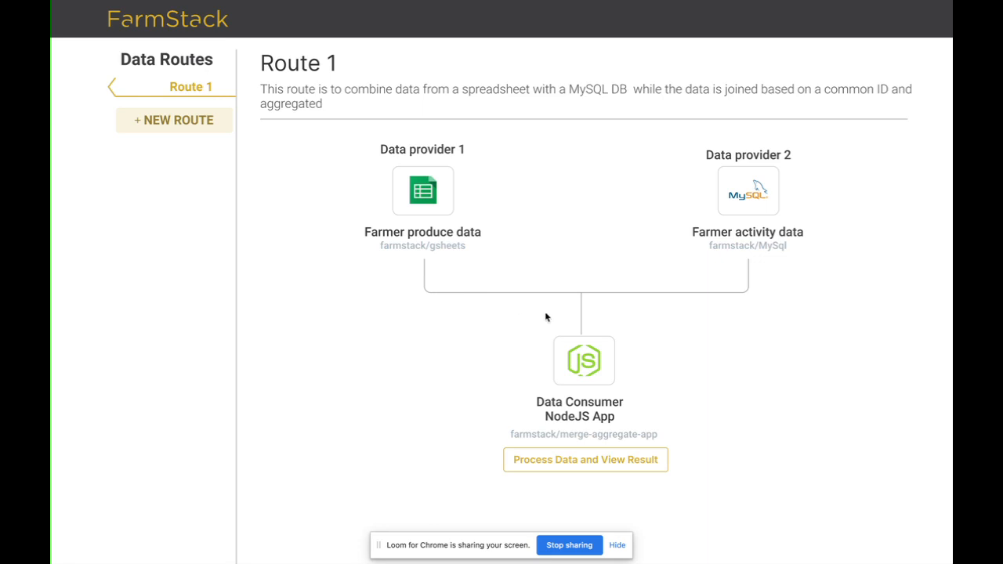
pyautogui.moveTo(602, 346)
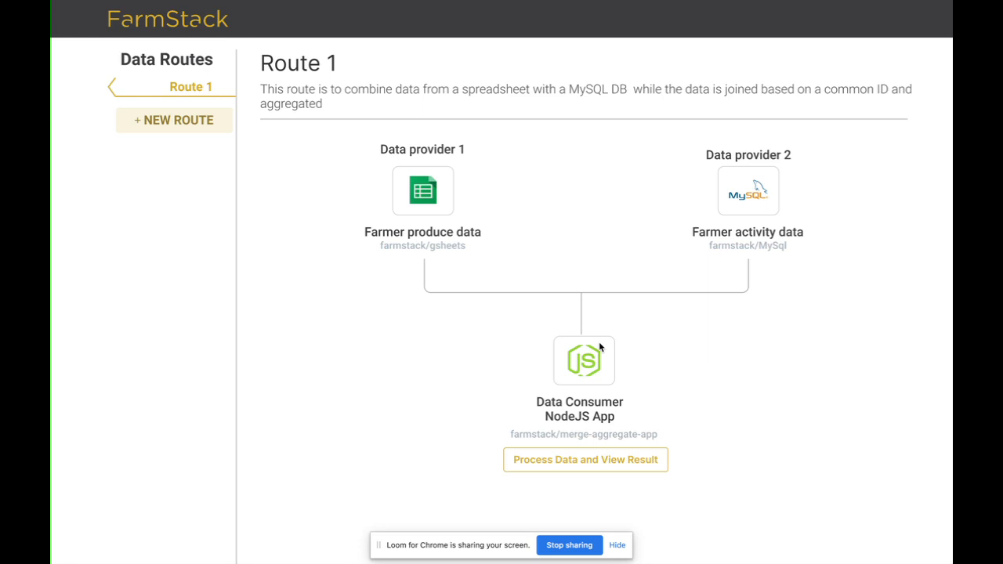
pyautogui.moveTo(571, 357)
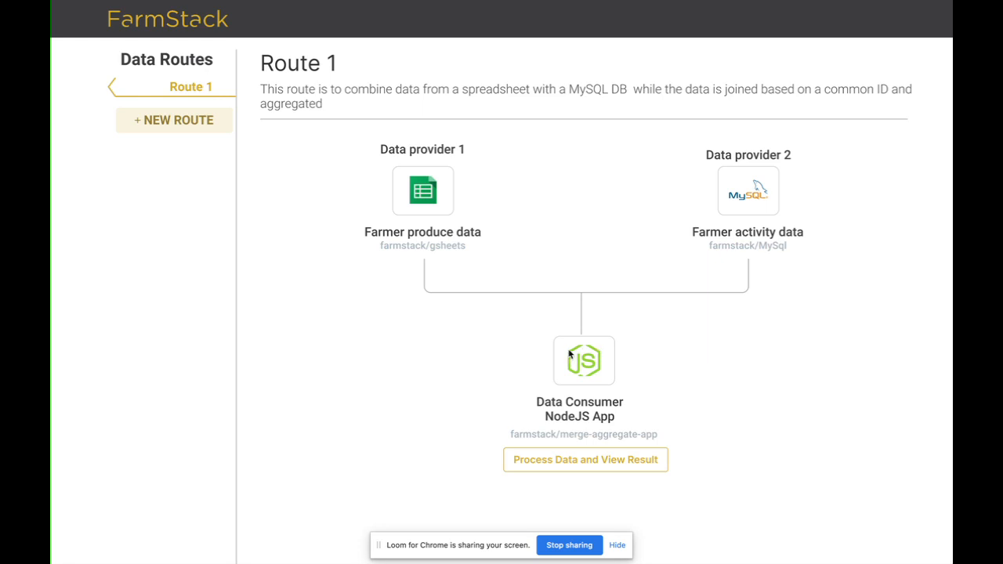
pyautogui.moveTo(617, 390)
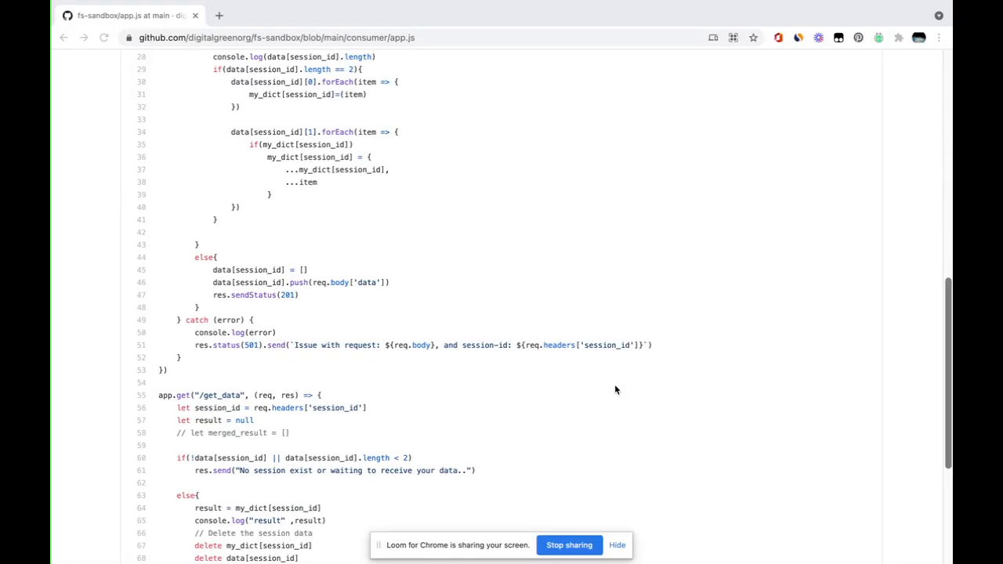
pyautogui.scroll(3)
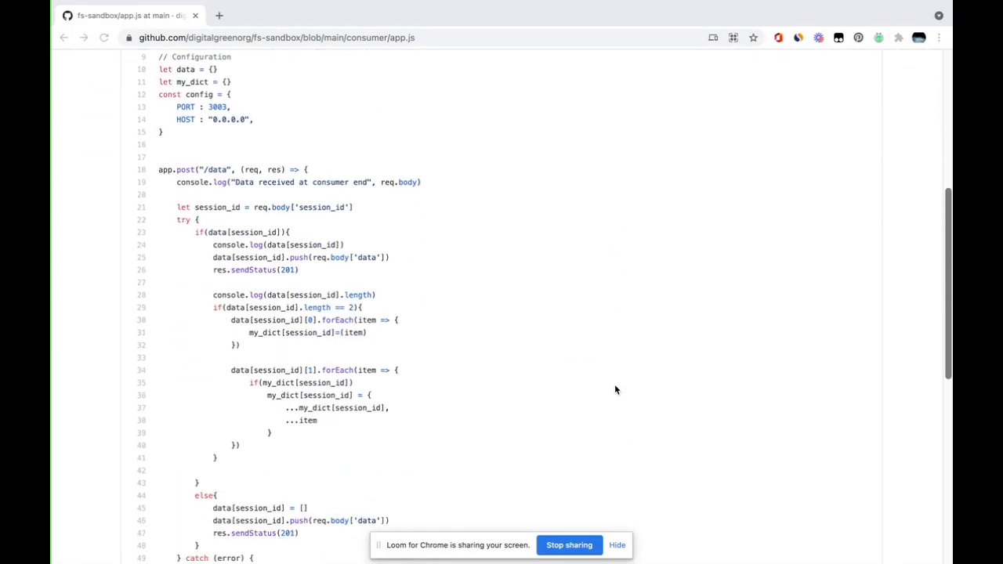
pyautogui.scroll(-3)
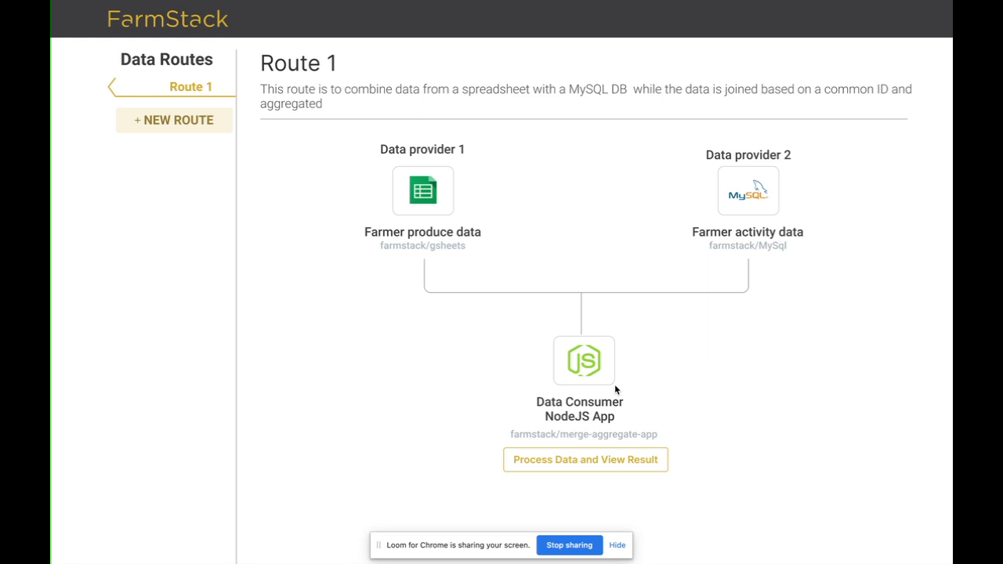
pyautogui.moveTo(584, 436)
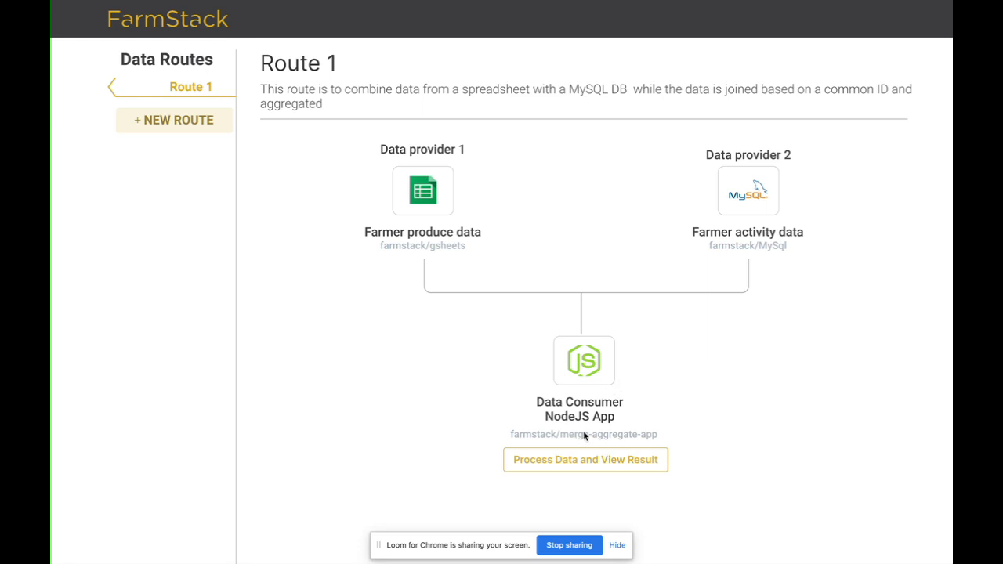
pyautogui.moveTo(608, 441)
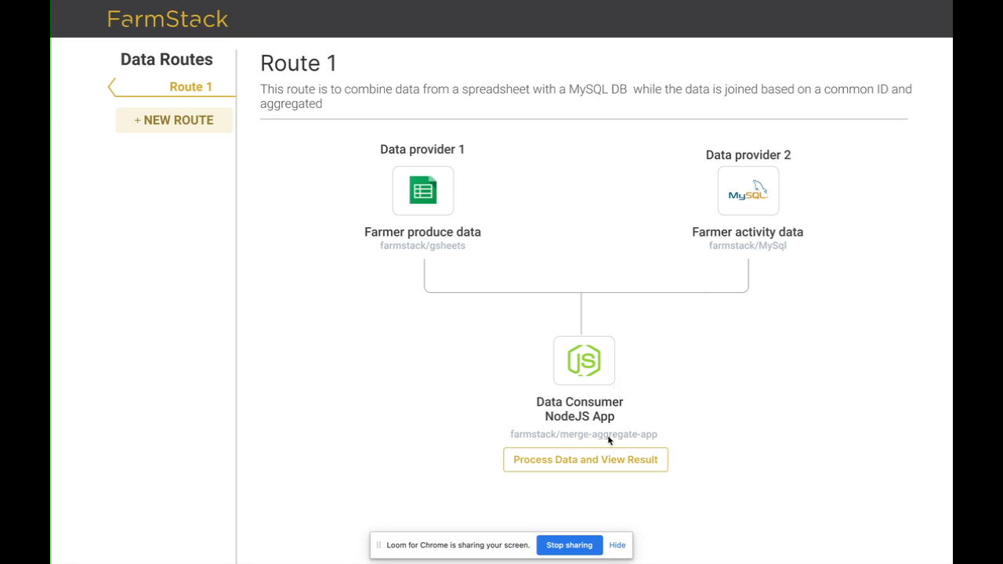
pyautogui.moveTo(625, 438)
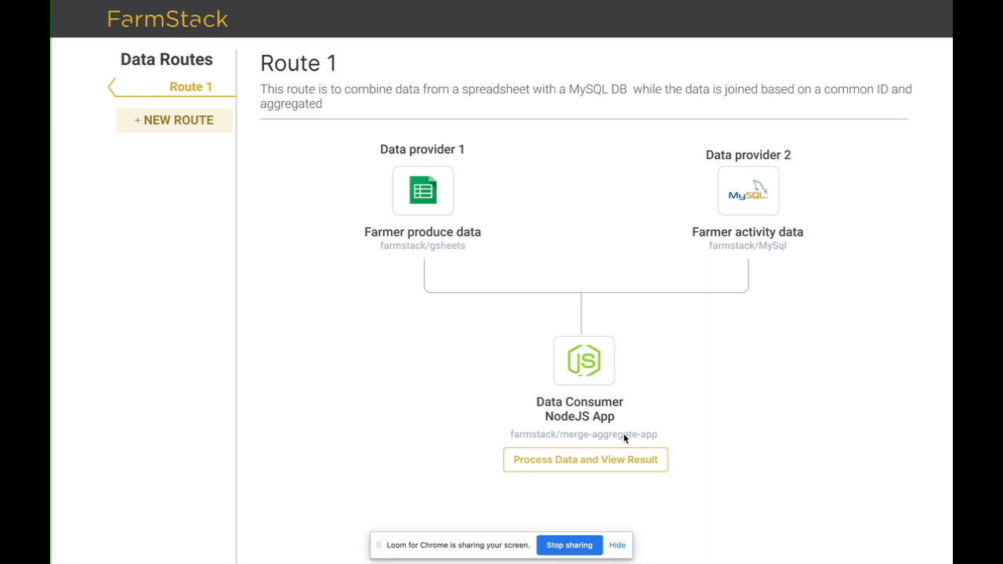
pyautogui.moveTo(530, 210)
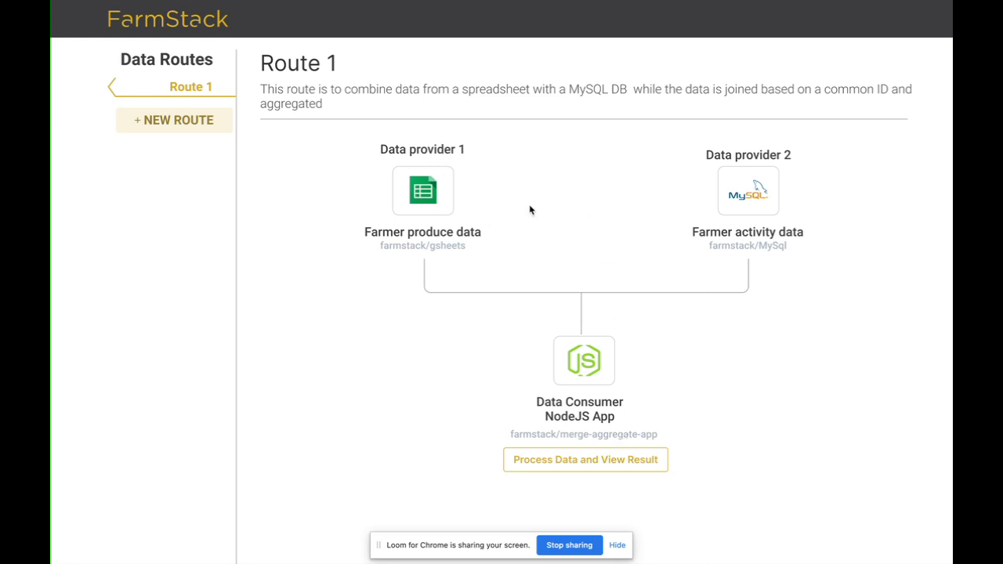
pyautogui.moveTo(520, 210)
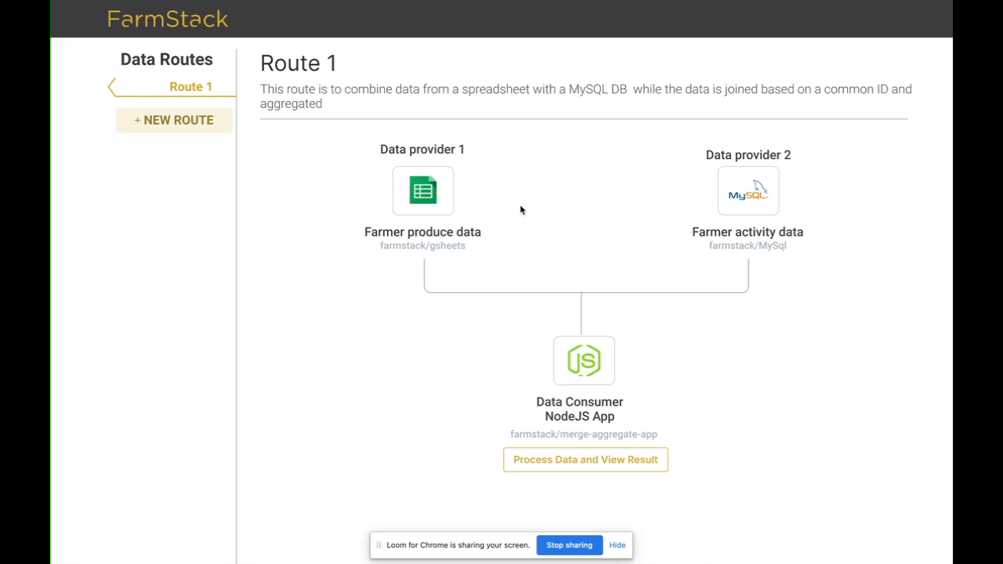
pyautogui.moveTo(171, 129)
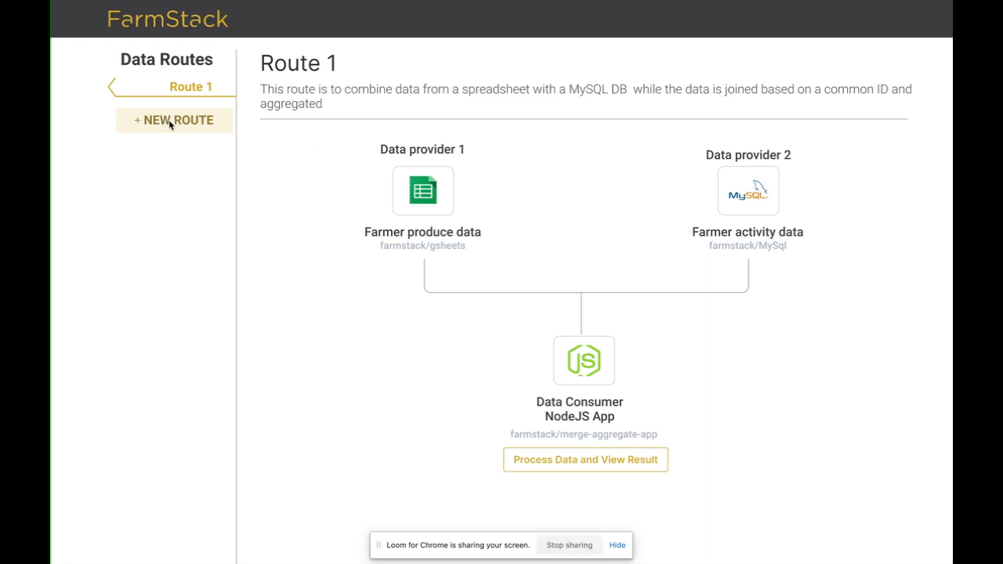
# Step: Create a new empty Unnamed Route from the Data Routes sidebar
pyautogui.click(174, 119)
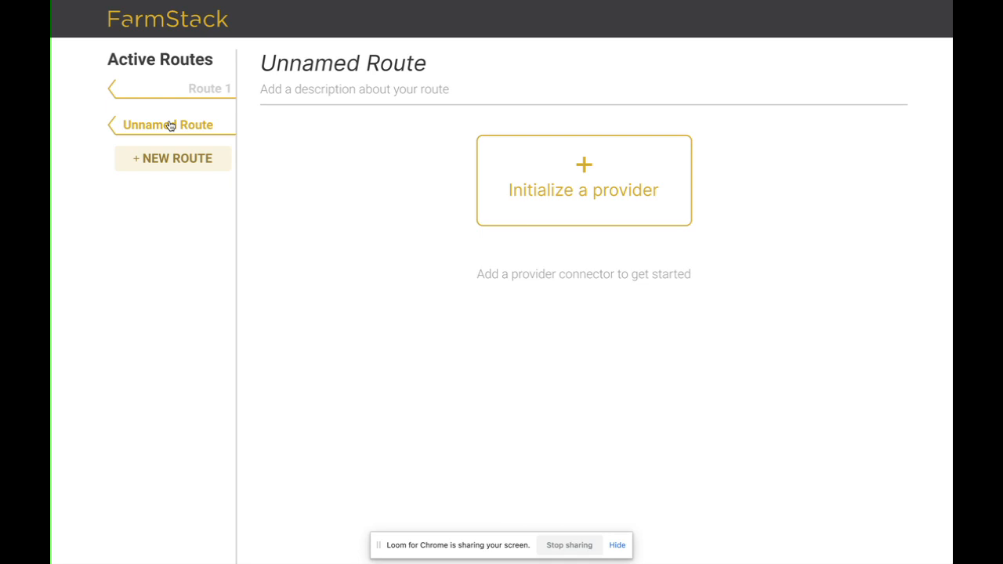
pyautogui.moveTo(221, 162)
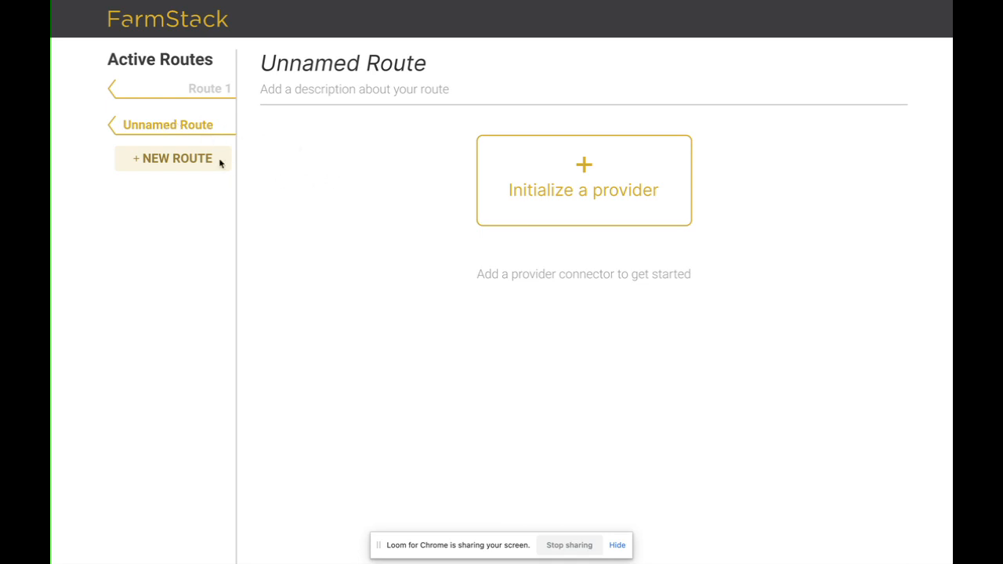
pyautogui.moveTo(433, 172)
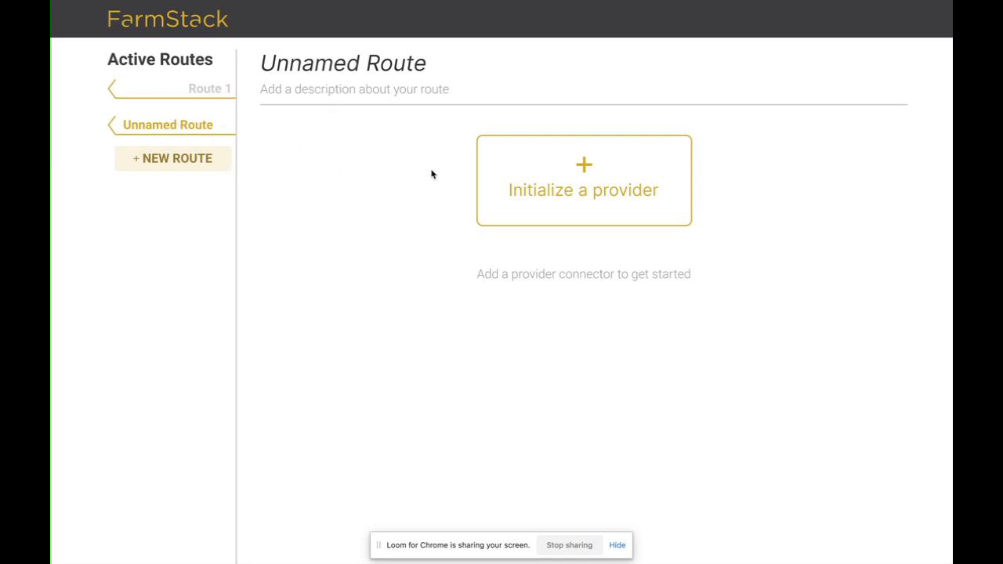
pyautogui.moveTo(583, 166)
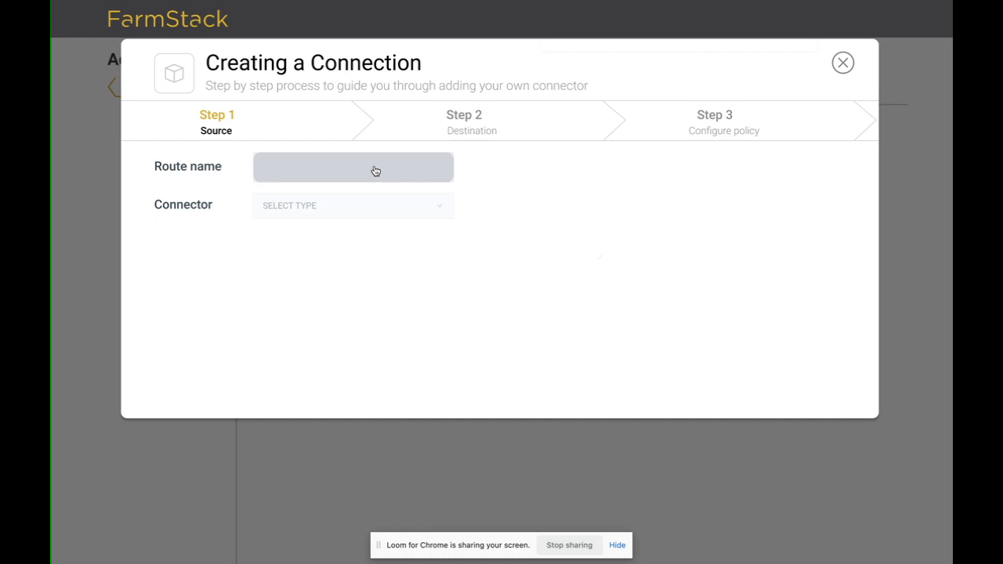
# Step: Name the route 'demo route', choose Google Sheets as the source connector and launch it
pyautogui.write('demo')
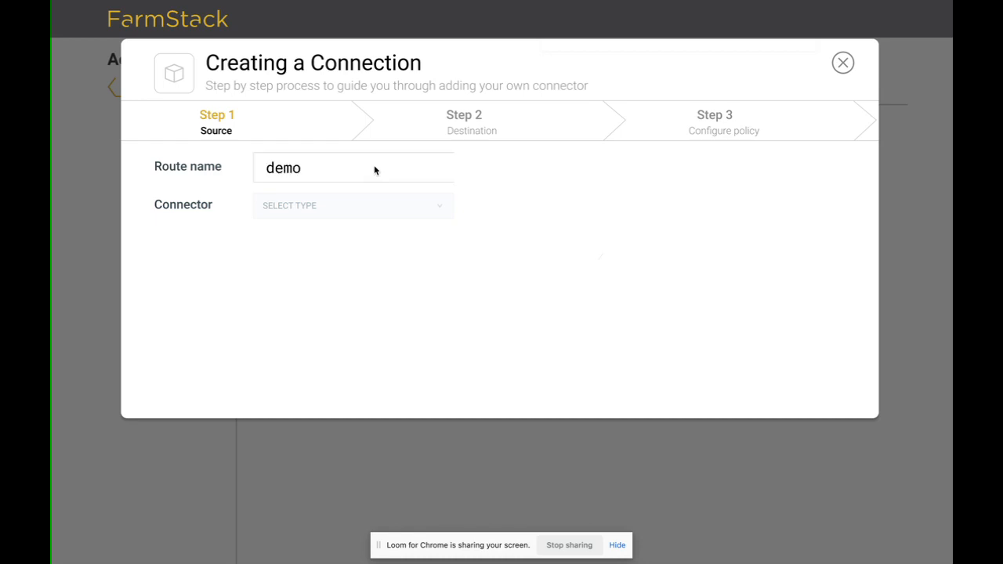
pyautogui.write('route')
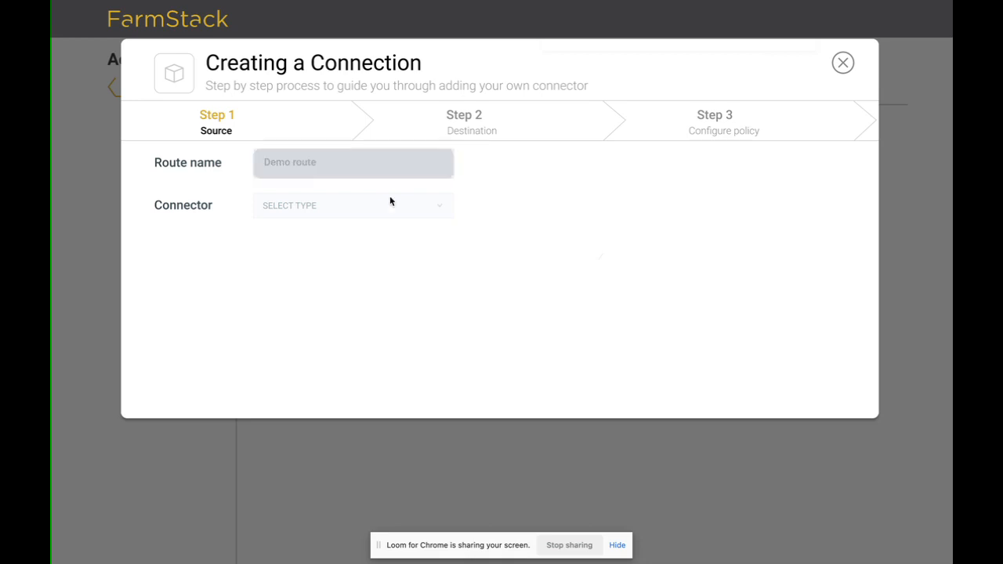
pyautogui.click(353, 206)
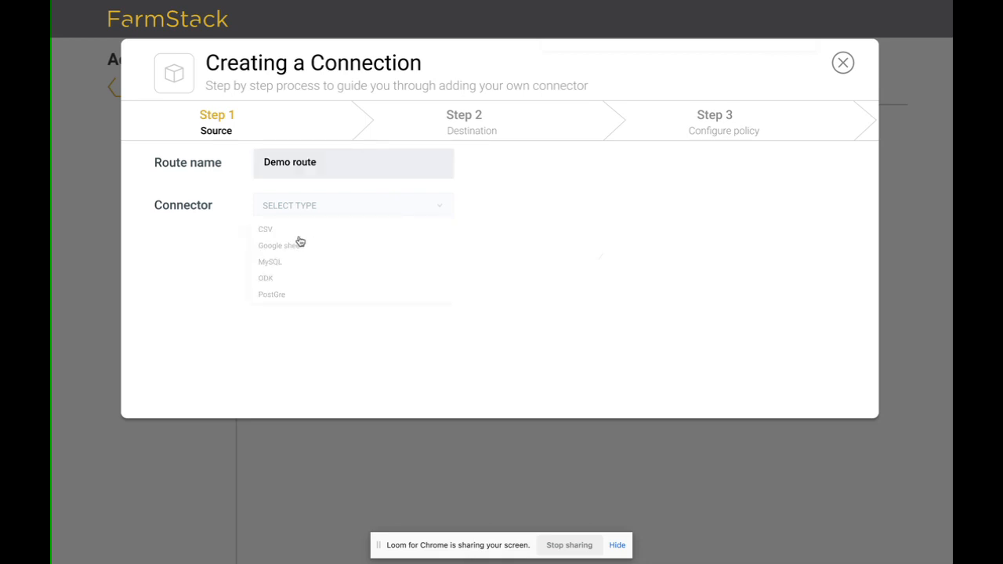
pyautogui.click(279, 245)
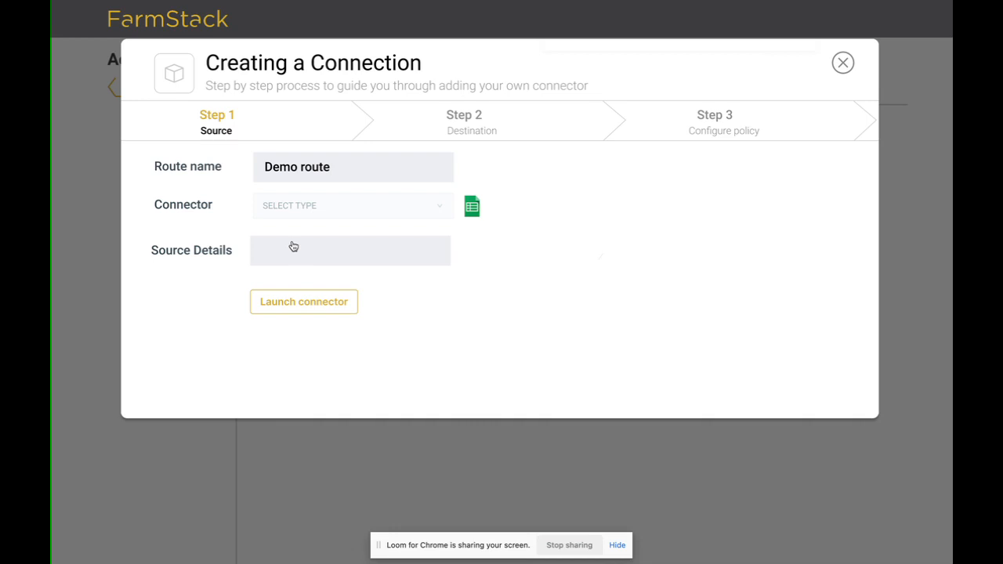
pyautogui.moveTo(326, 252)
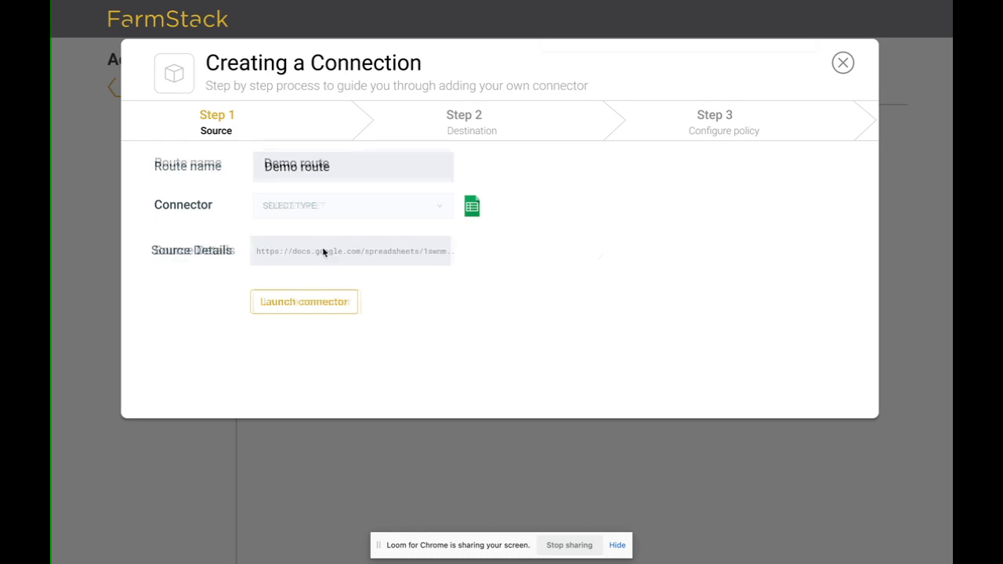
pyautogui.click(304, 301)
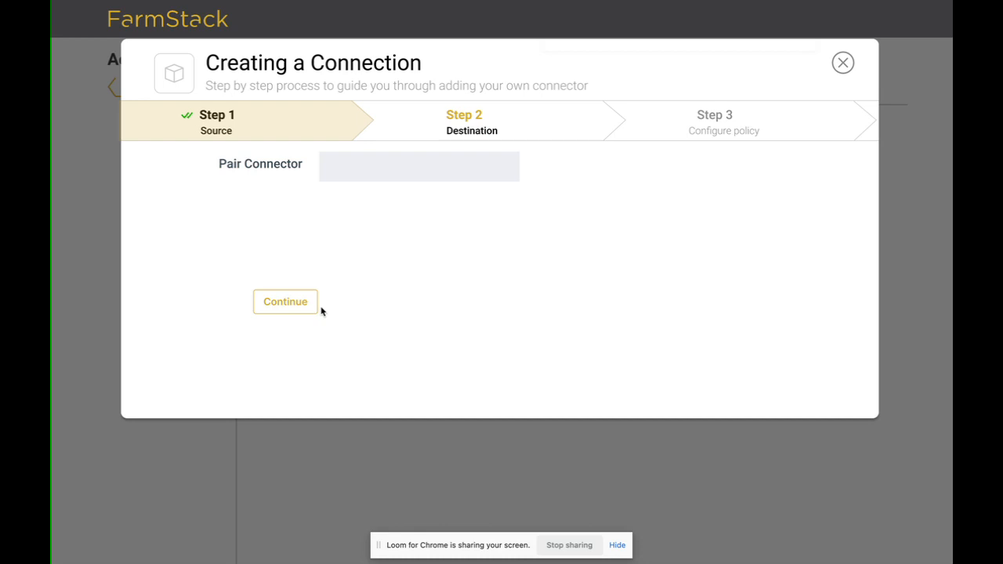
pyautogui.moveTo(388, 190)
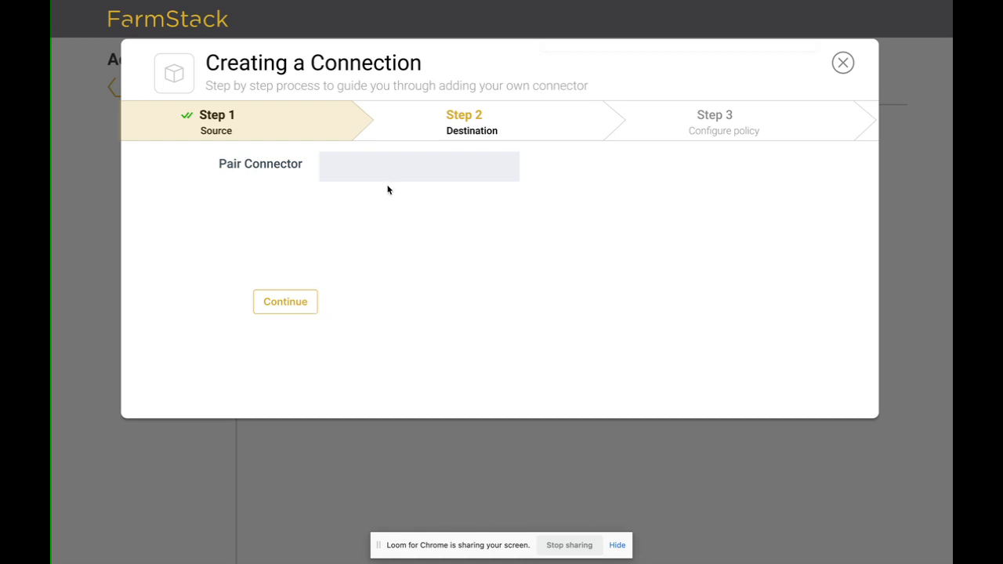
pyautogui.moveTo(395, 179)
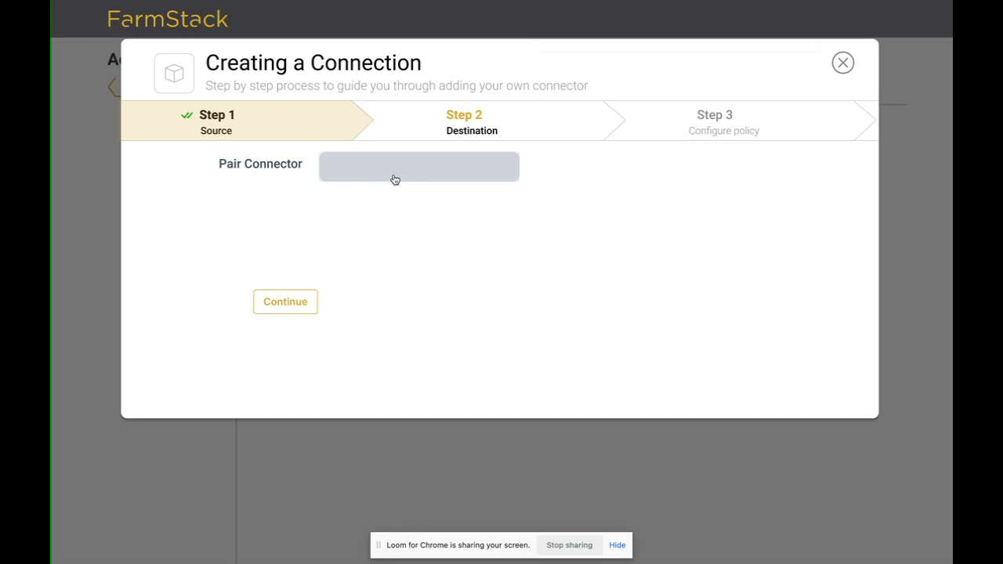
# Step: Pair 'fs demo connector' as the destination, showing the Merge Aggregate App card
pyautogui.click(395, 166)
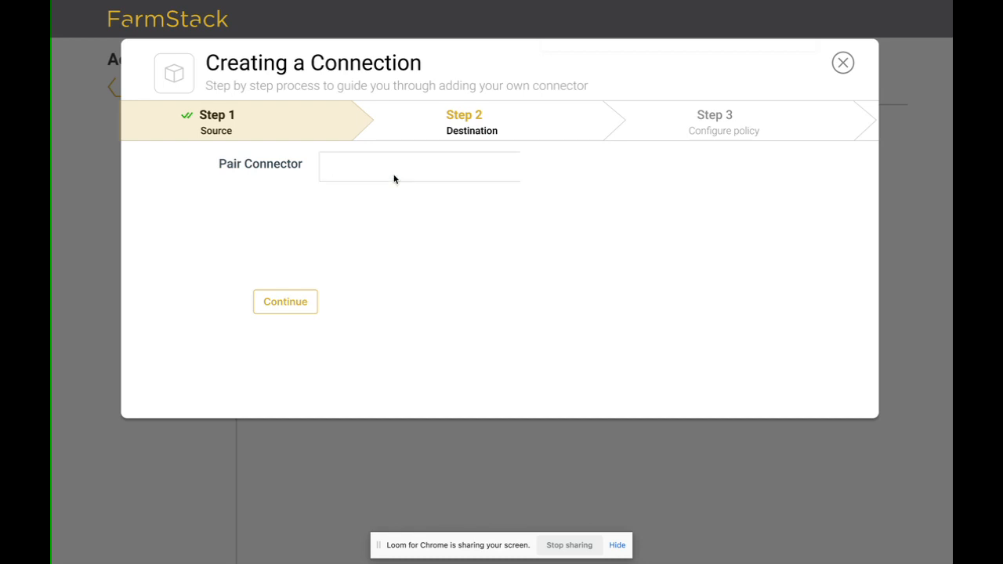
pyautogui.write('fs d')
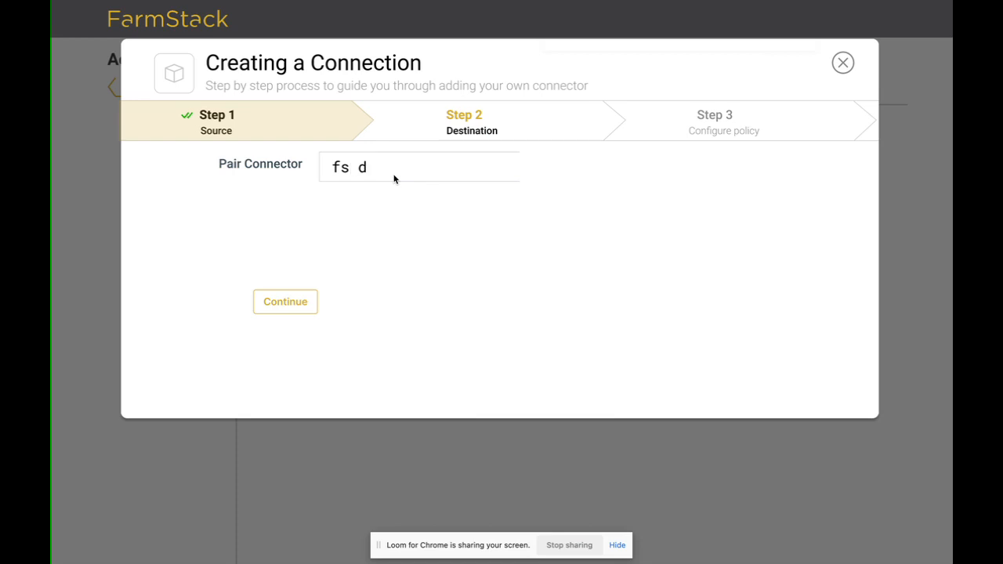
pyautogui.write('emo connector')
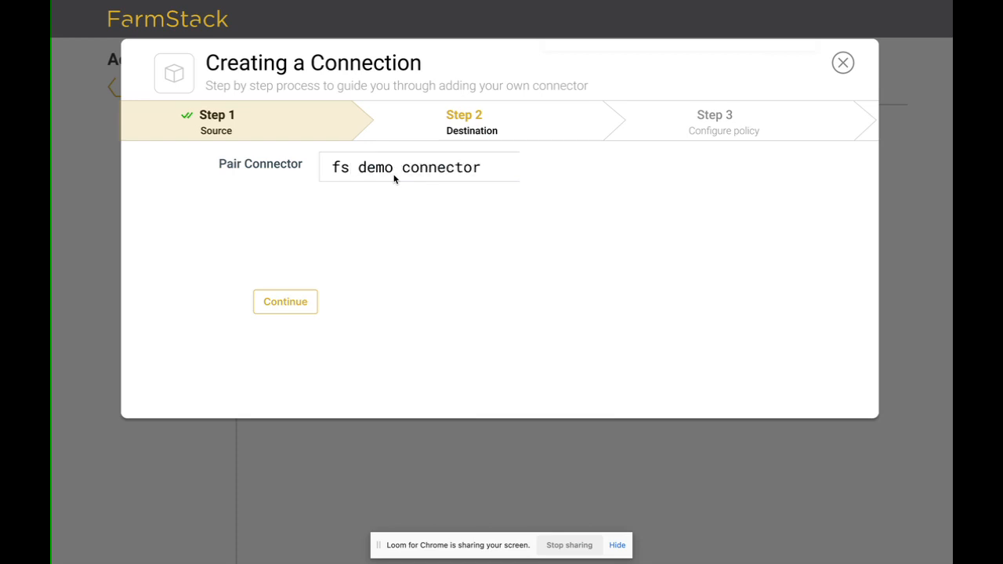
pyautogui.click(285, 301)
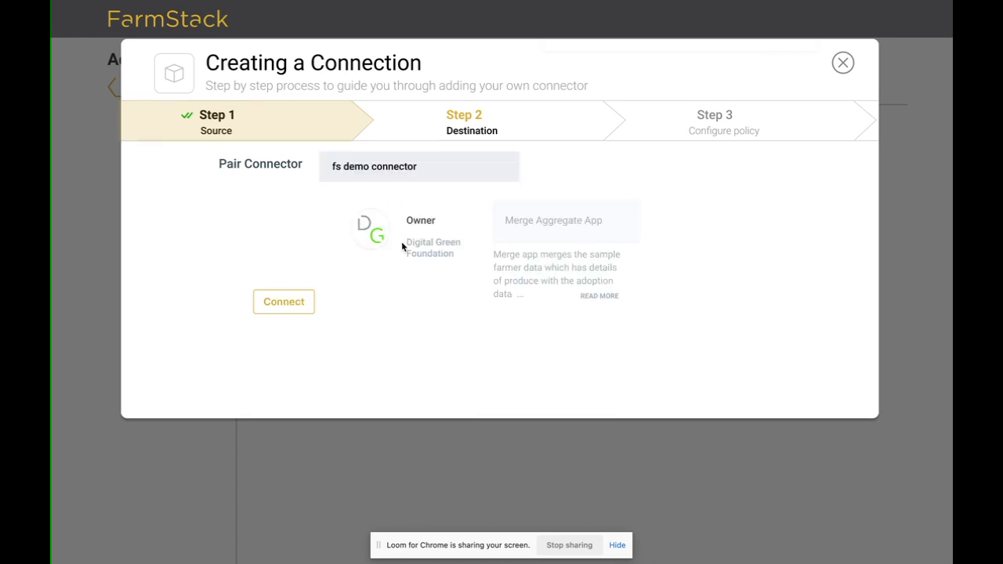
pyautogui.moveTo(439, 259)
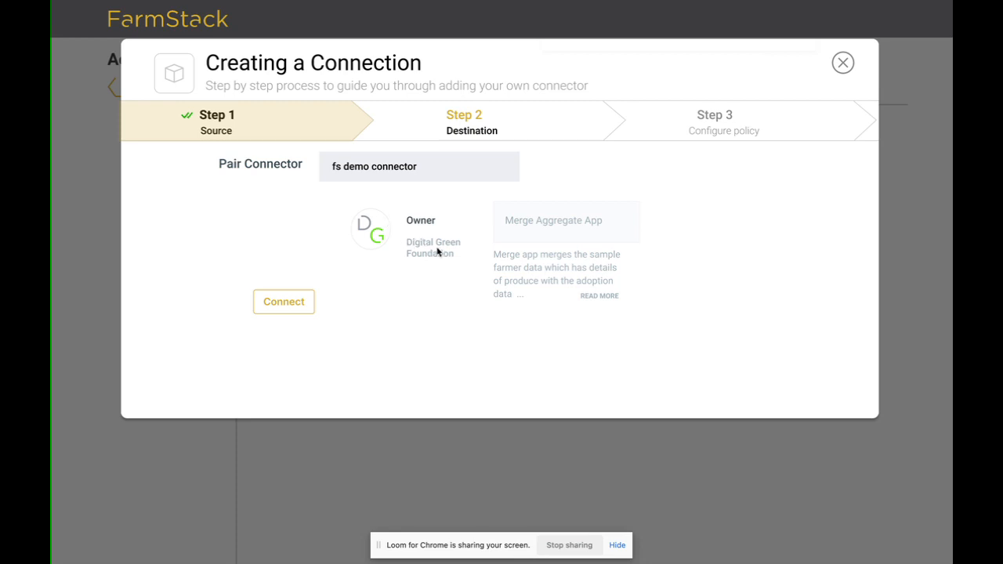
pyautogui.moveTo(555, 237)
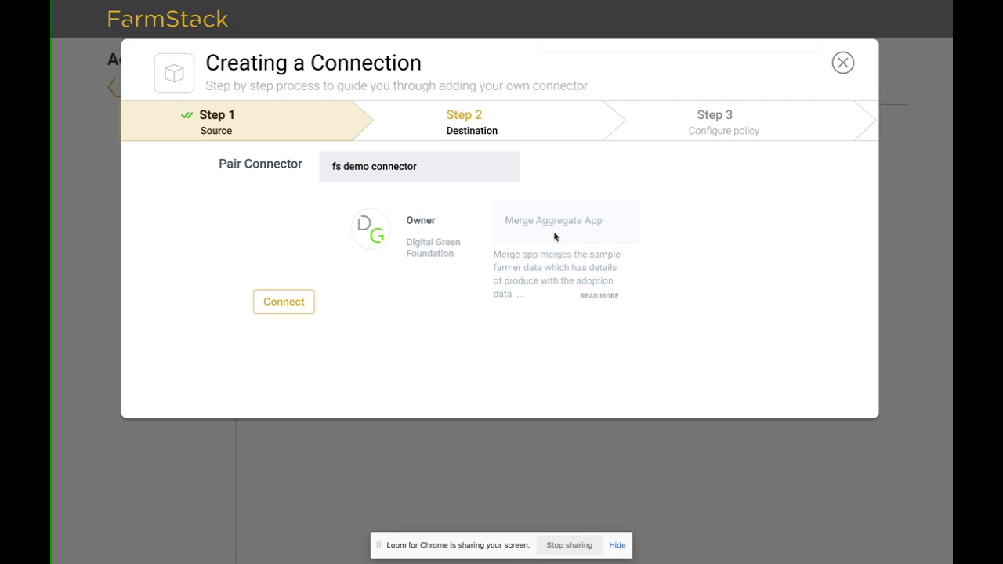
pyautogui.moveTo(503, 247)
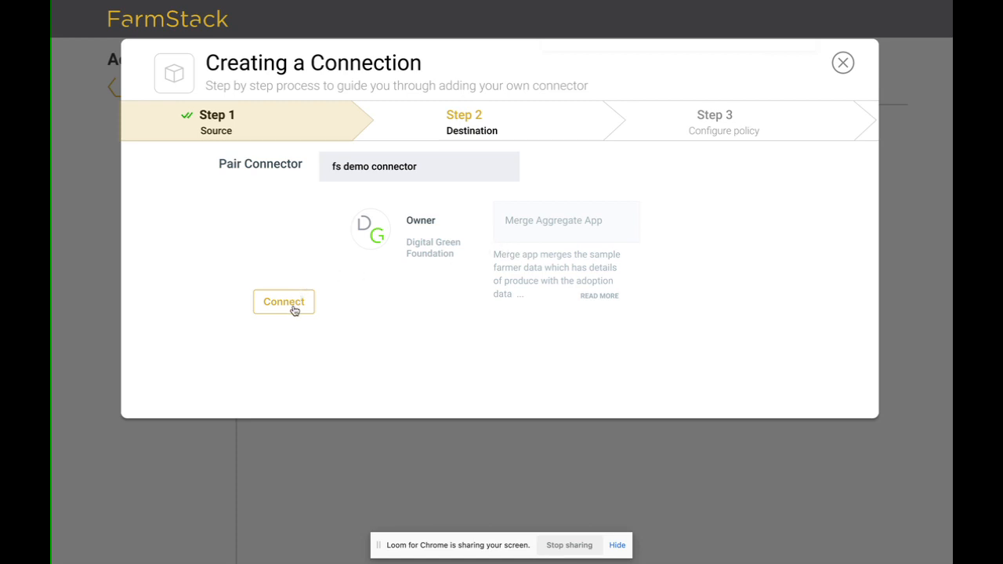
# Step: Tick Time series data and Combined analytics data as output files and finish setup
pyautogui.click(282, 301)
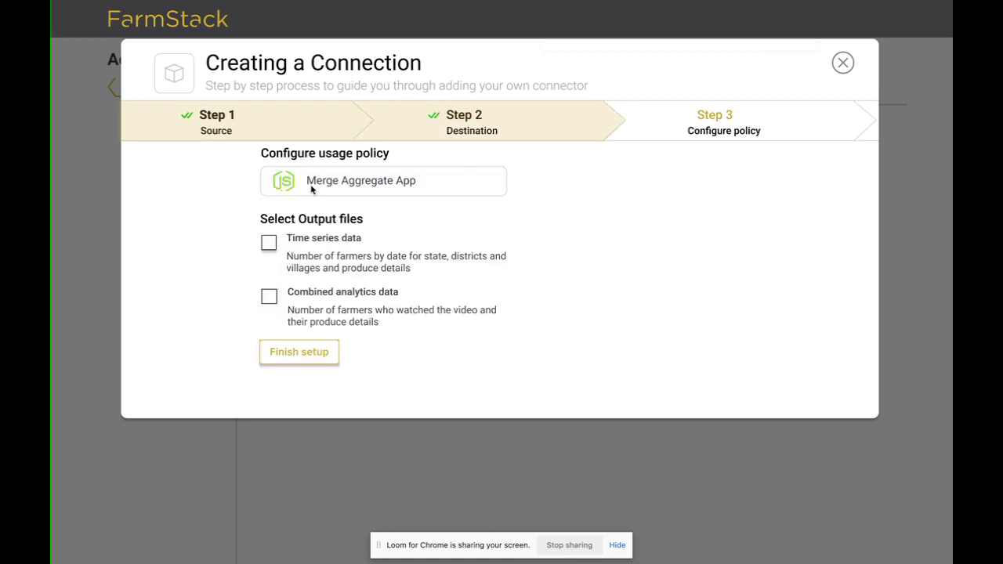
pyautogui.moveTo(321, 191)
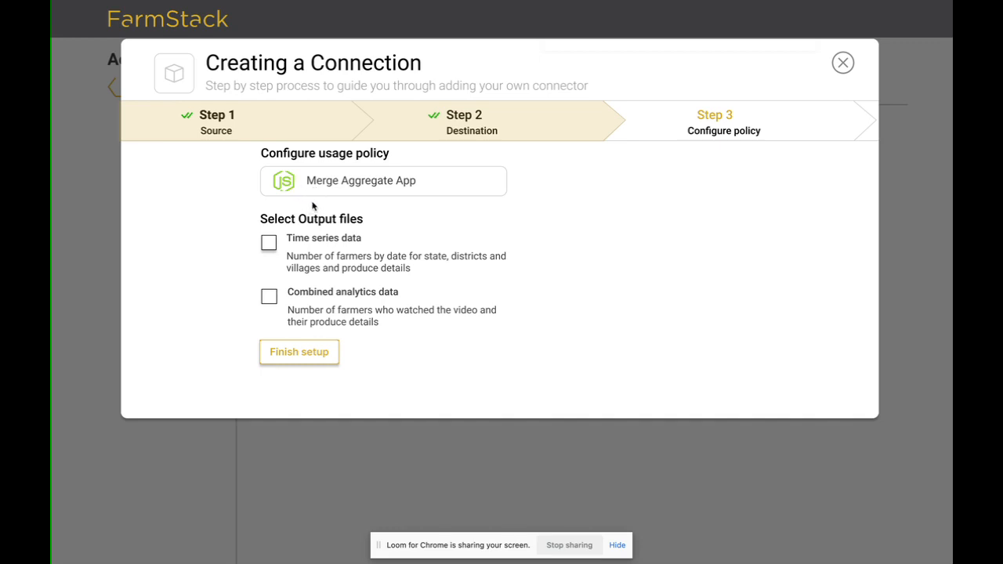
pyautogui.moveTo(282, 235)
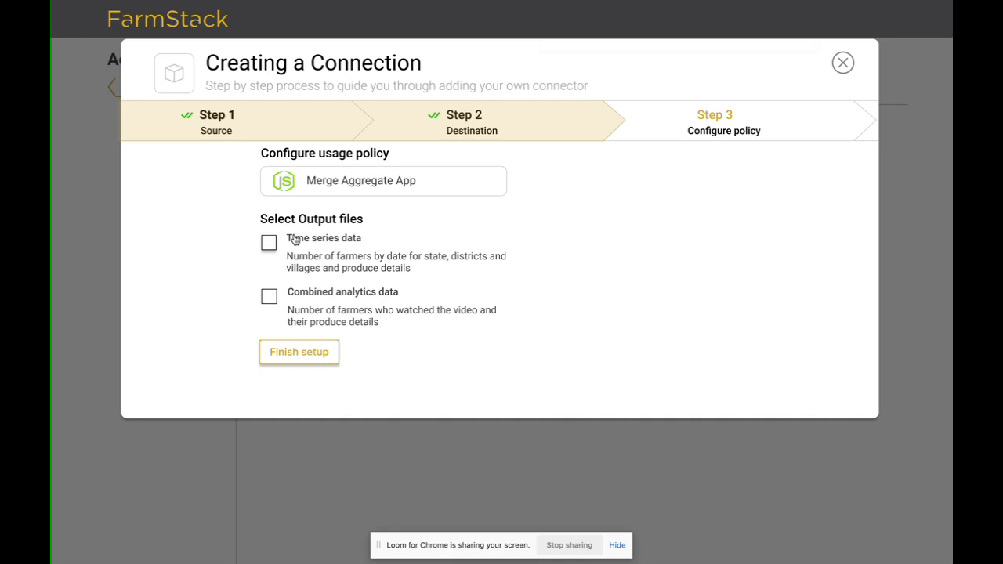
pyautogui.moveTo(310, 198)
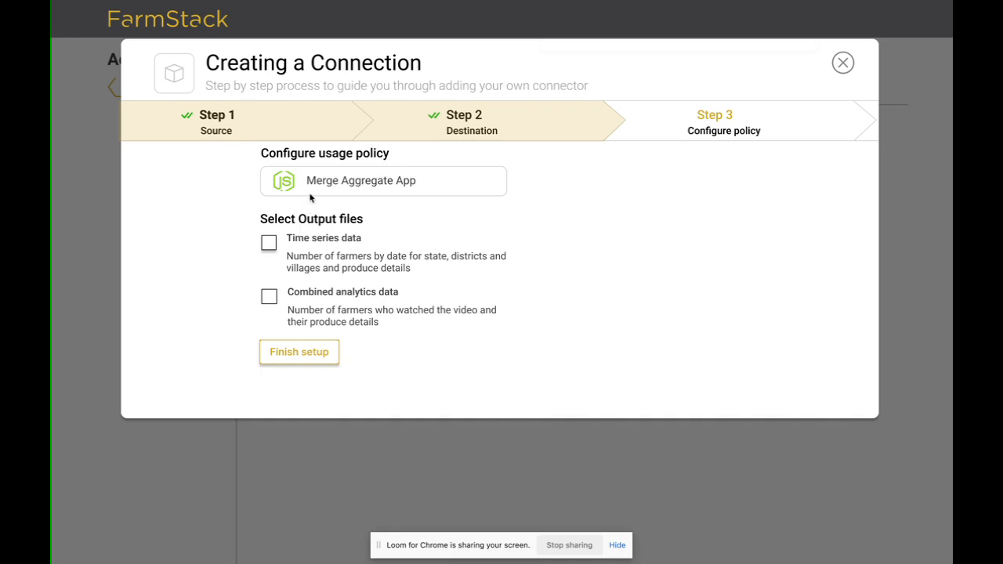
pyautogui.moveTo(298, 261)
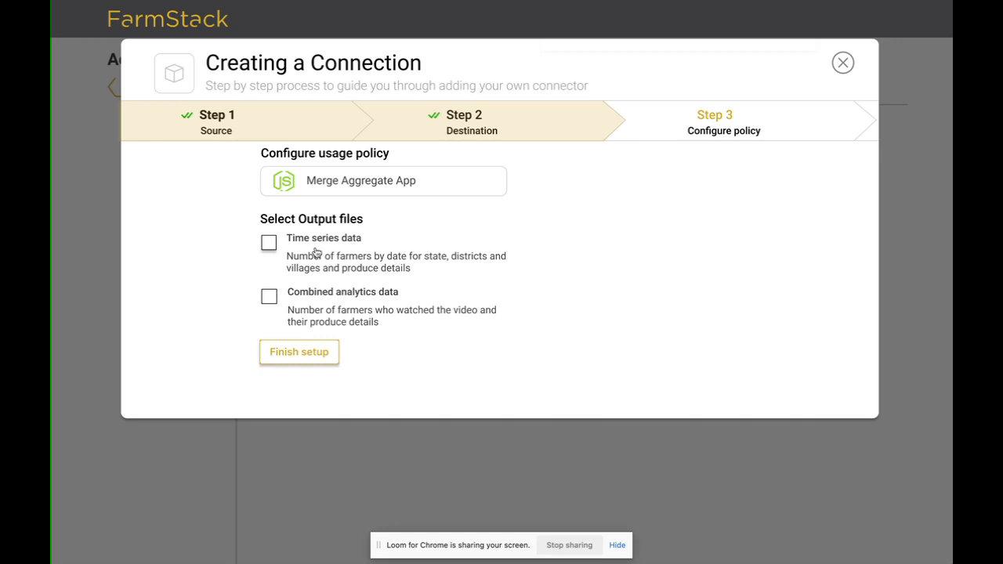
pyautogui.moveTo(316, 266)
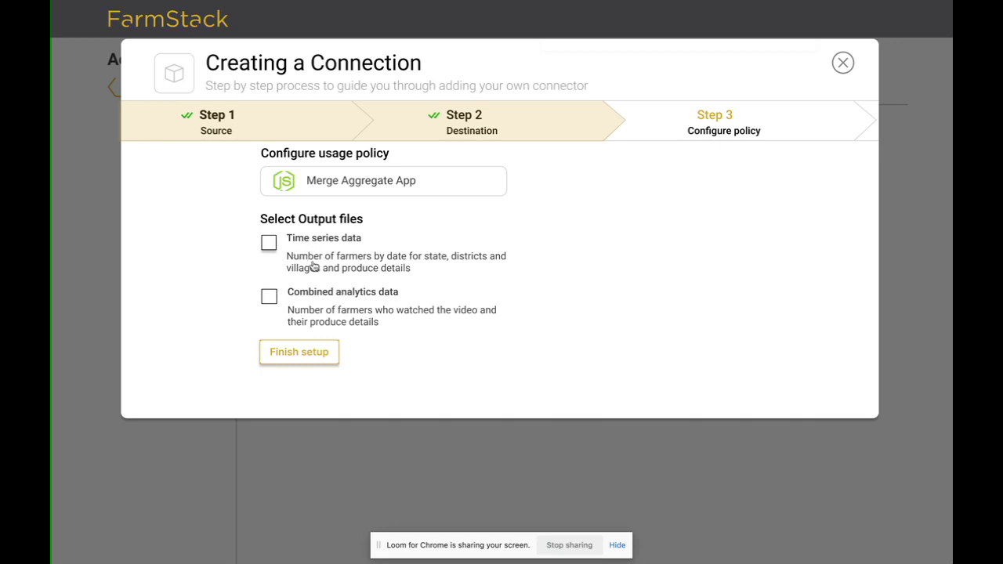
pyautogui.moveTo(317, 269)
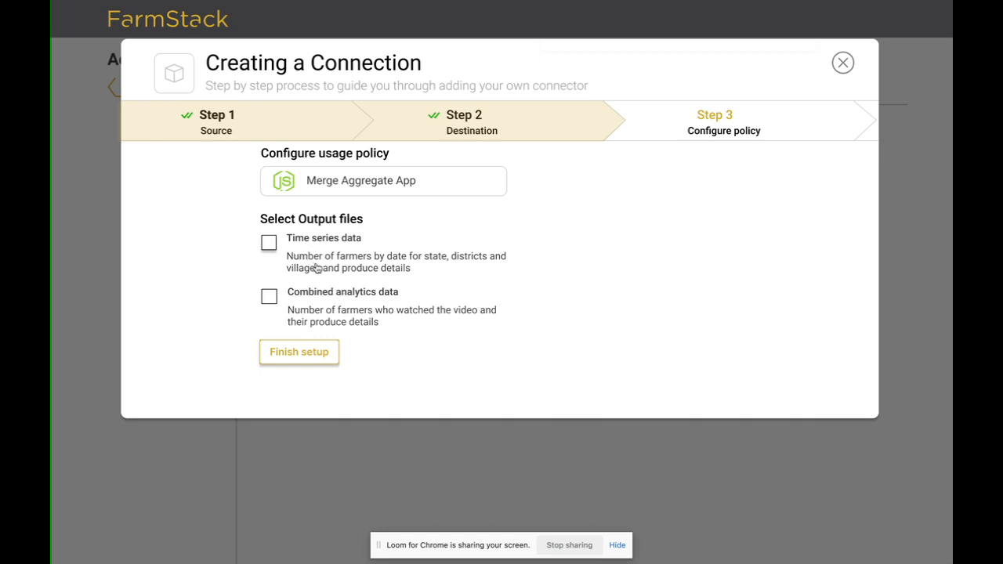
pyautogui.moveTo(322, 301)
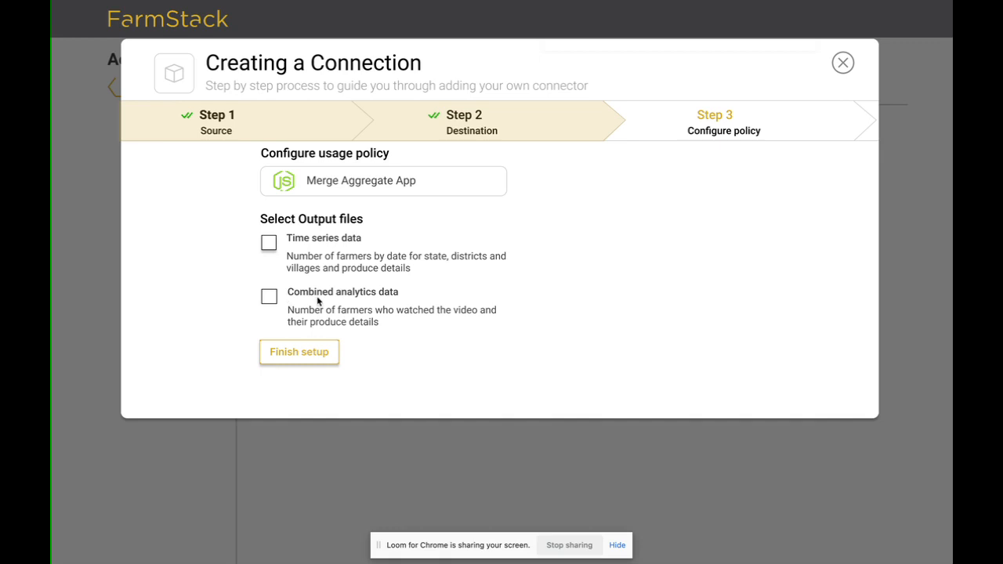
pyautogui.moveTo(357, 317)
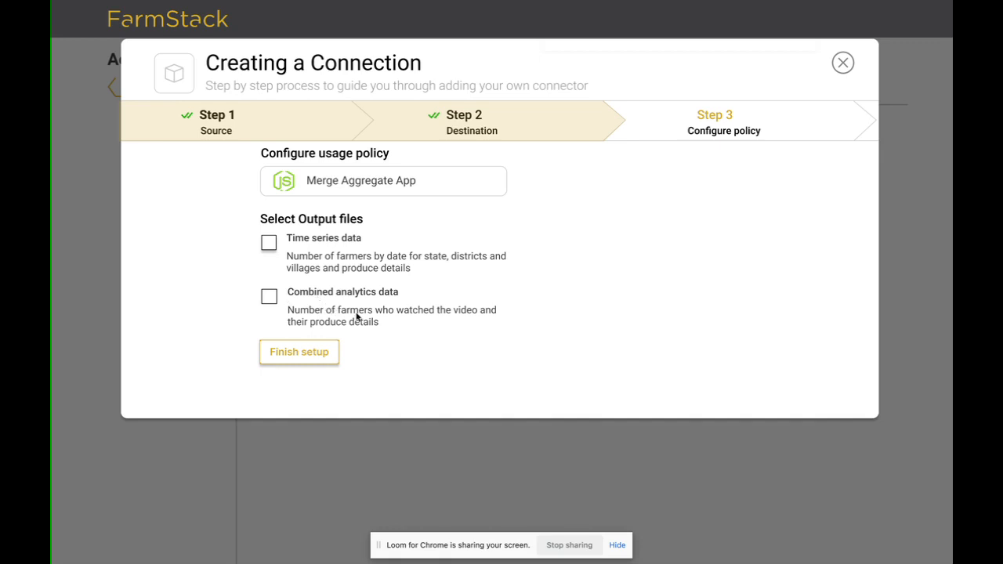
pyautogui.click(268, 241)
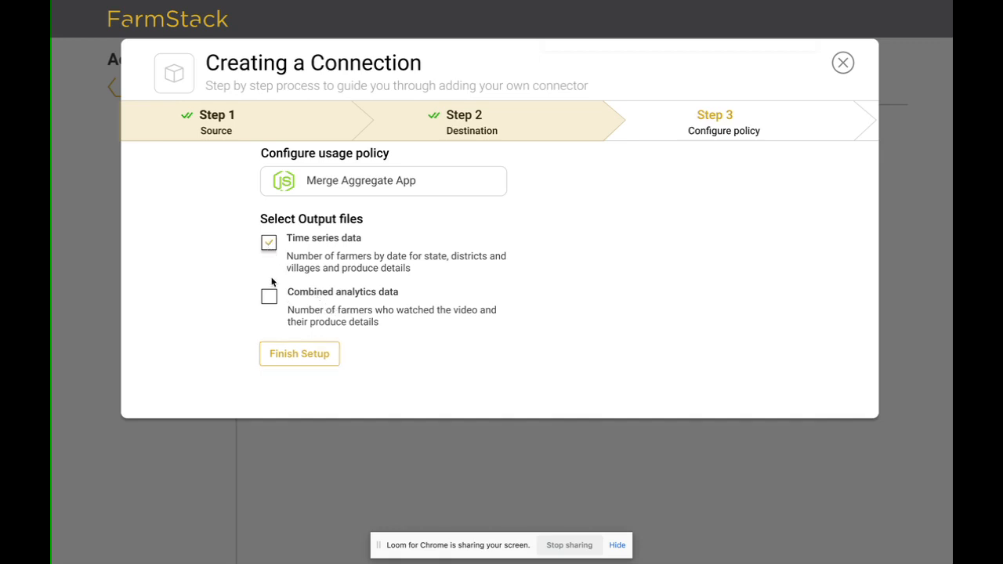
pyautogui.click(270, 298)
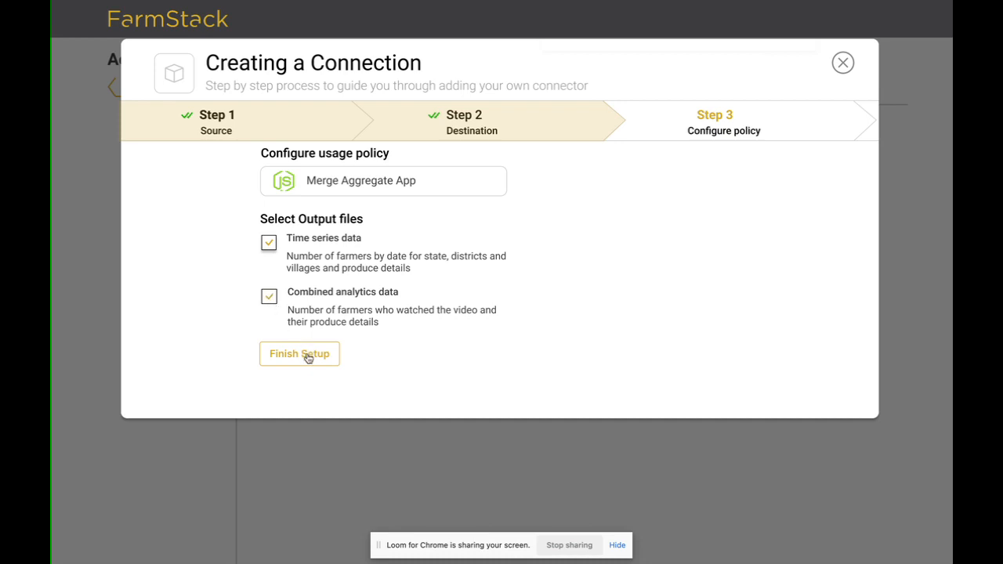
pyautogui.click(300, 354)
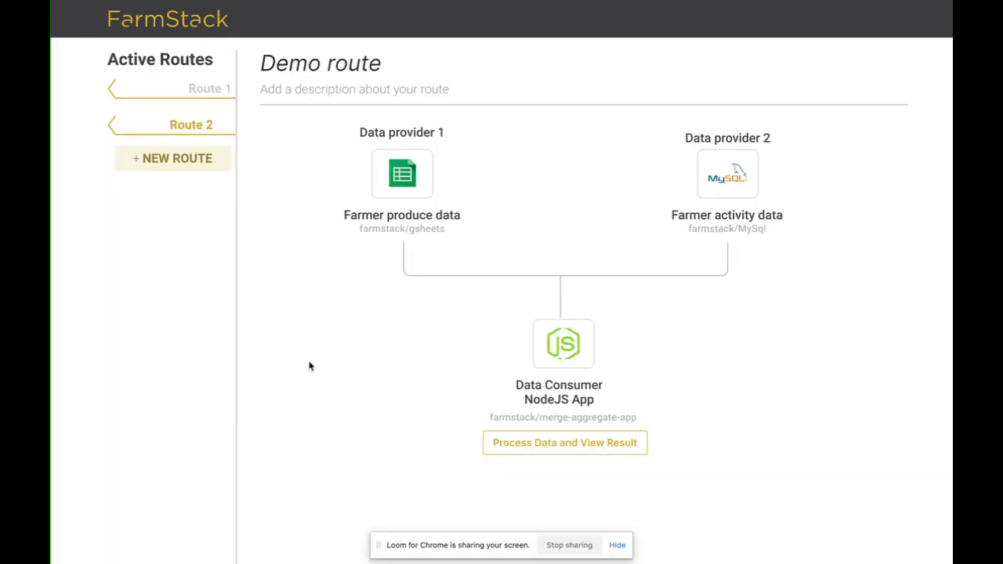
pyautogui.moveTo(379, 169)
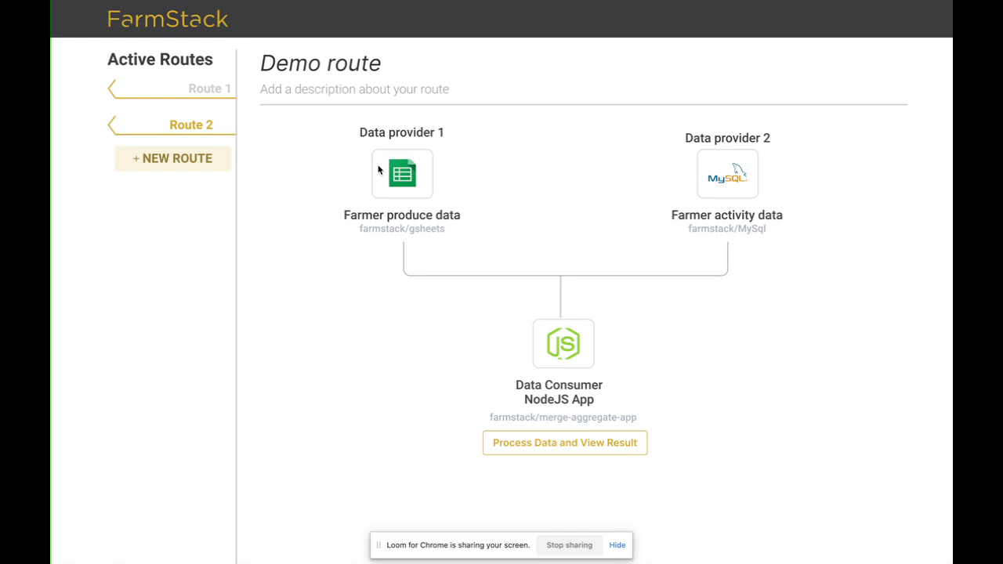
pyautogui.moveTo(436, 282)
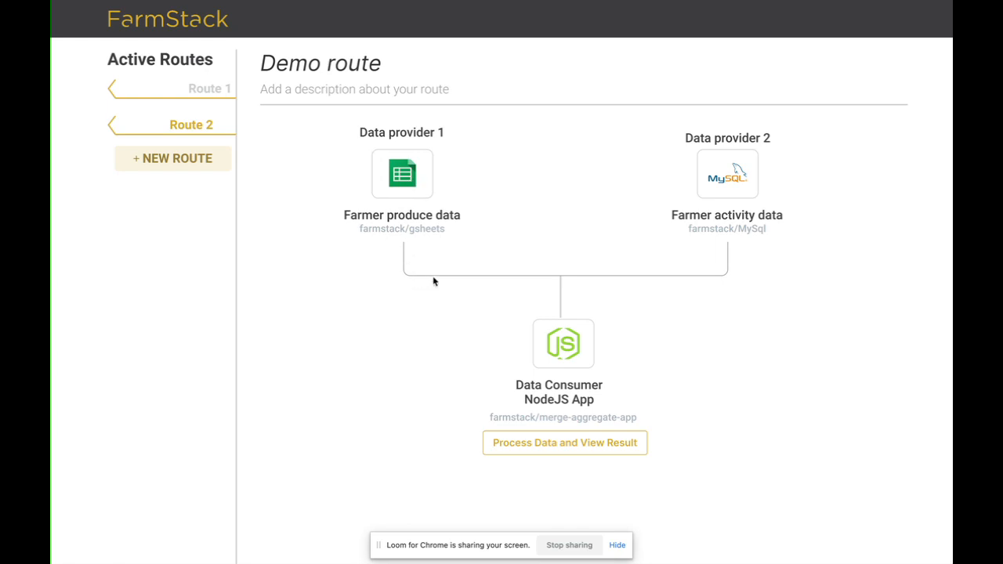
pyautogui.moveTo(686, 244)
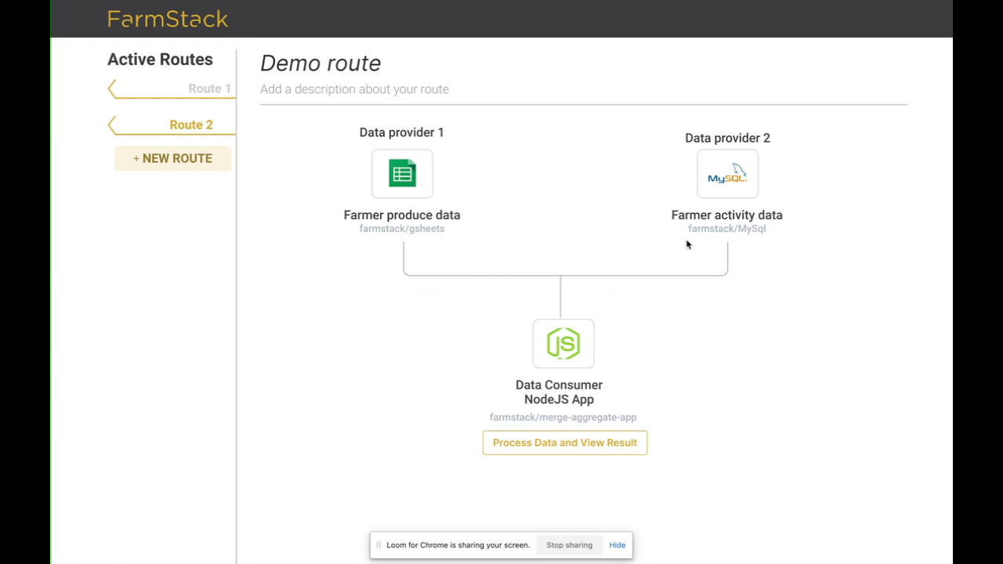
pyautogui.moveTo(413, 216)
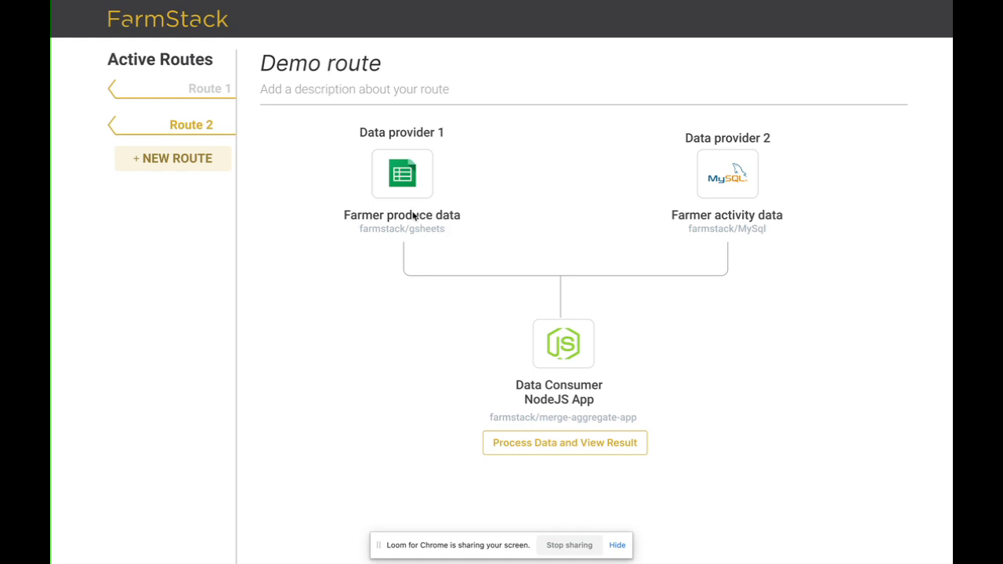
pyautogui.moveTo(417, 203)
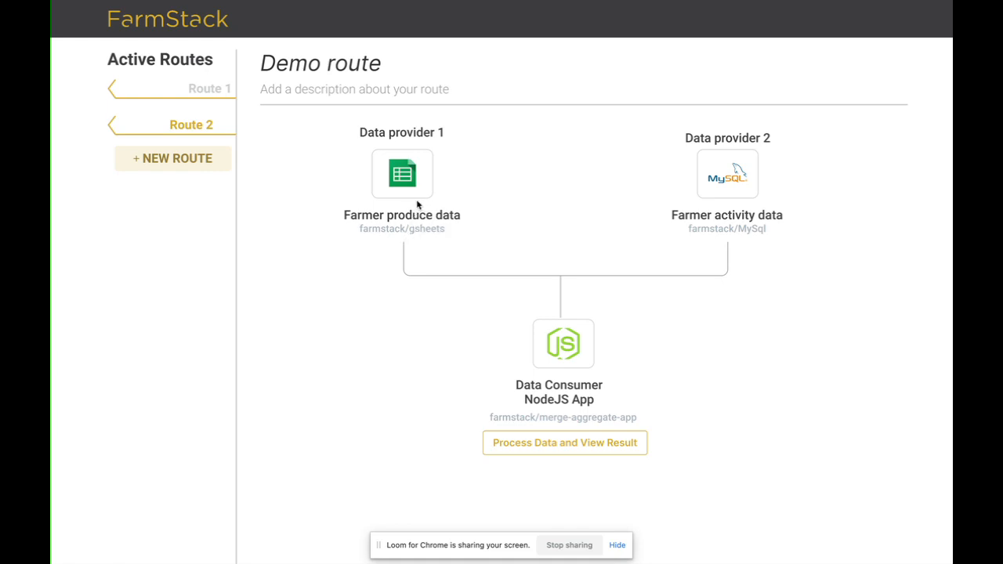
pyautogui.moveTo(745, 241)
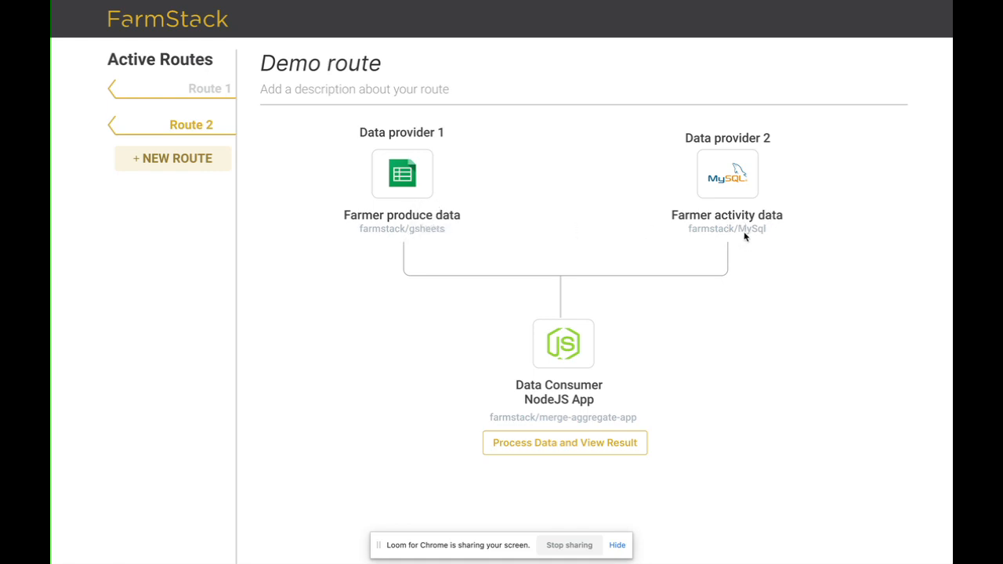
pyautogui.moveTo(713, 257)
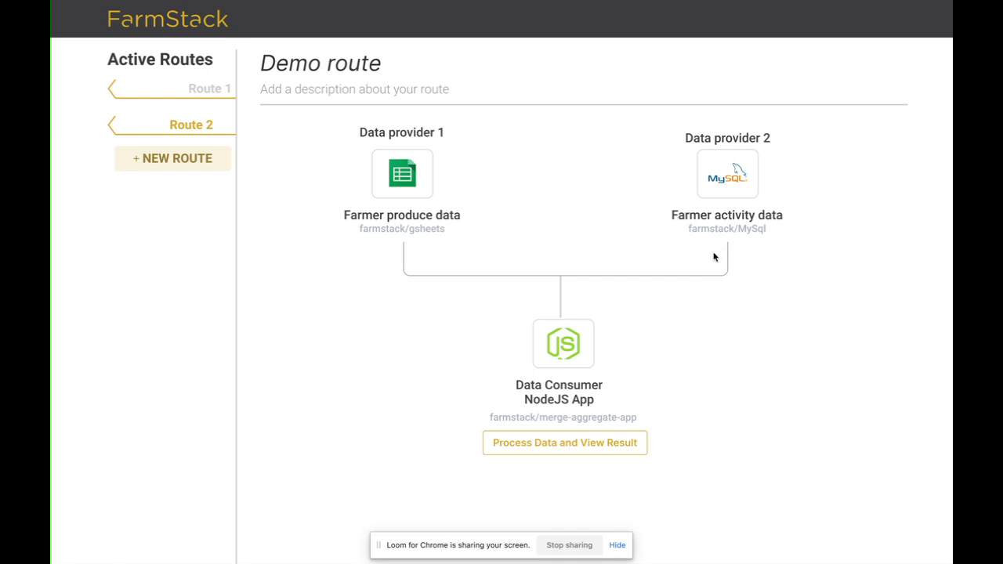
pyautogui.moveTo(595, 421)
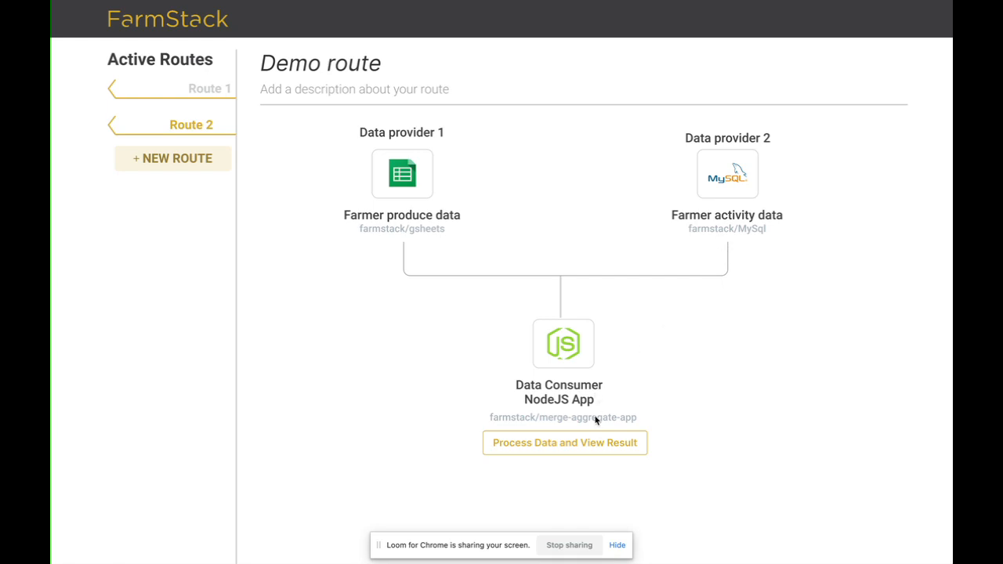
pyautogui.moveTo(571, 519)
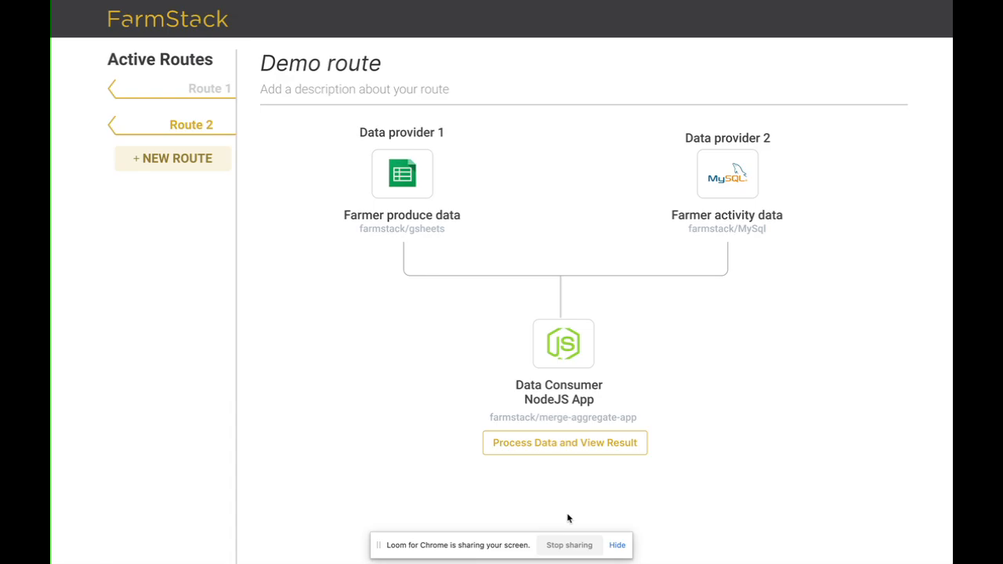